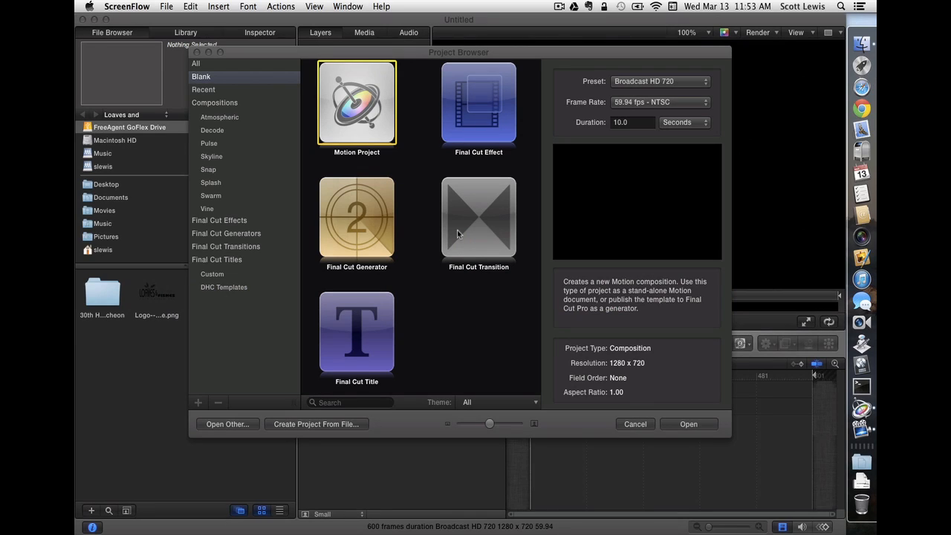
pyautogui.moveTo(442, 339)
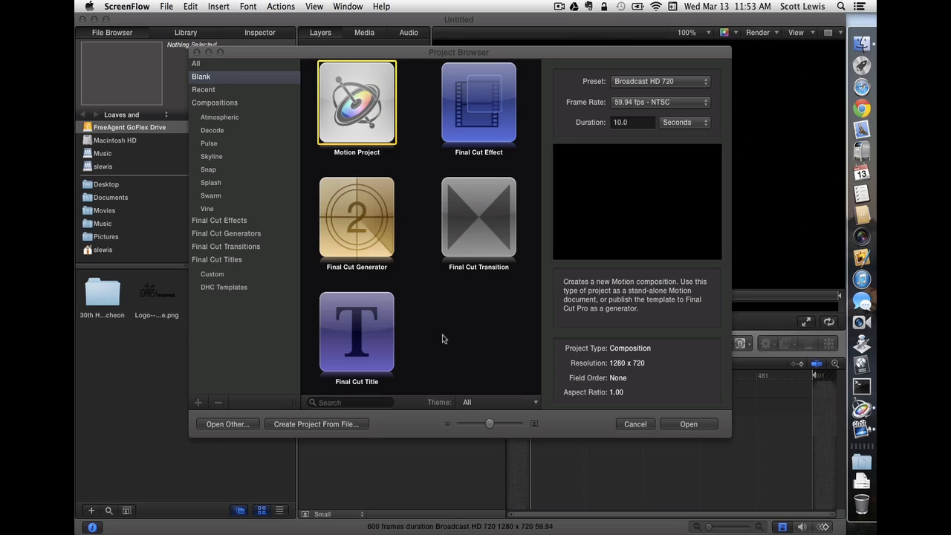
pyautogui.moveTo(389, 136)
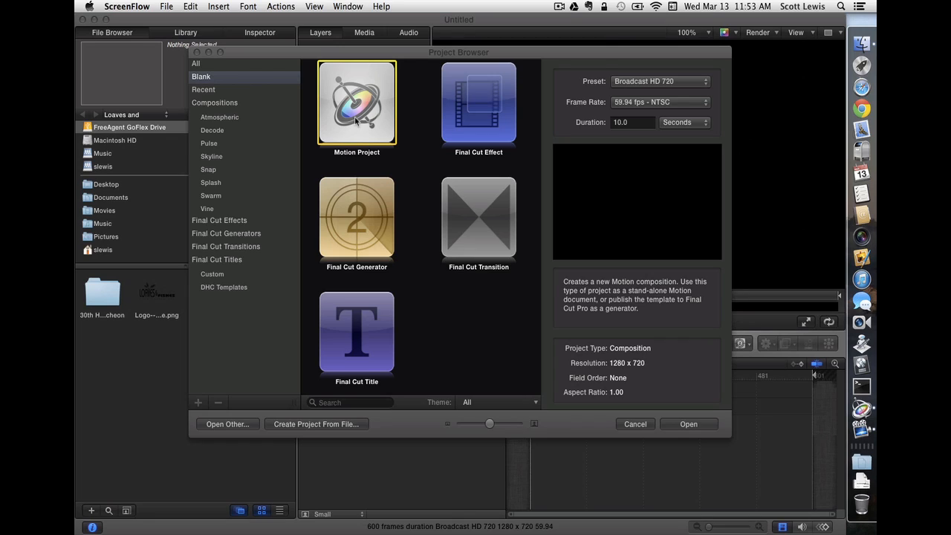
# Choose Final Cut Title as the new project type at Broadcast HD 720.
pyautogui.click(357, 332)
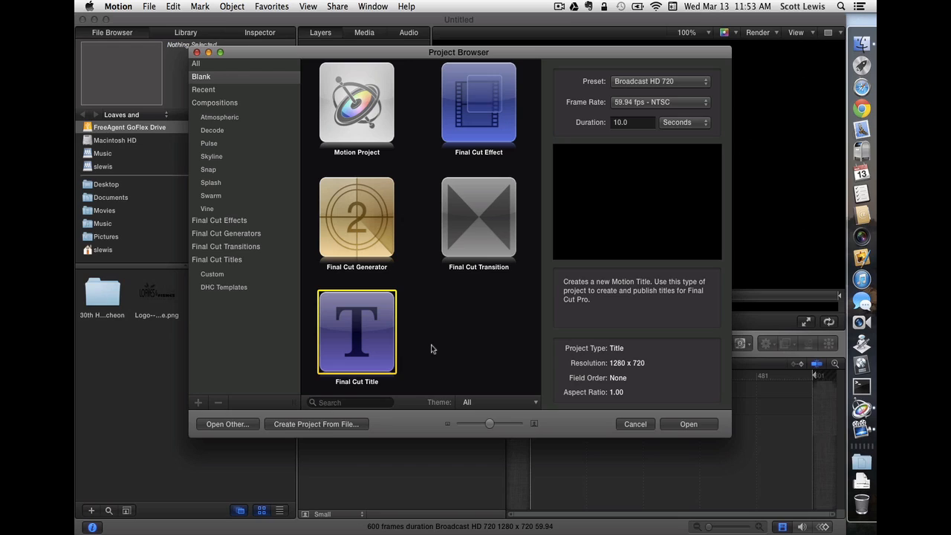
pyautogui.moveTo(672, 119)
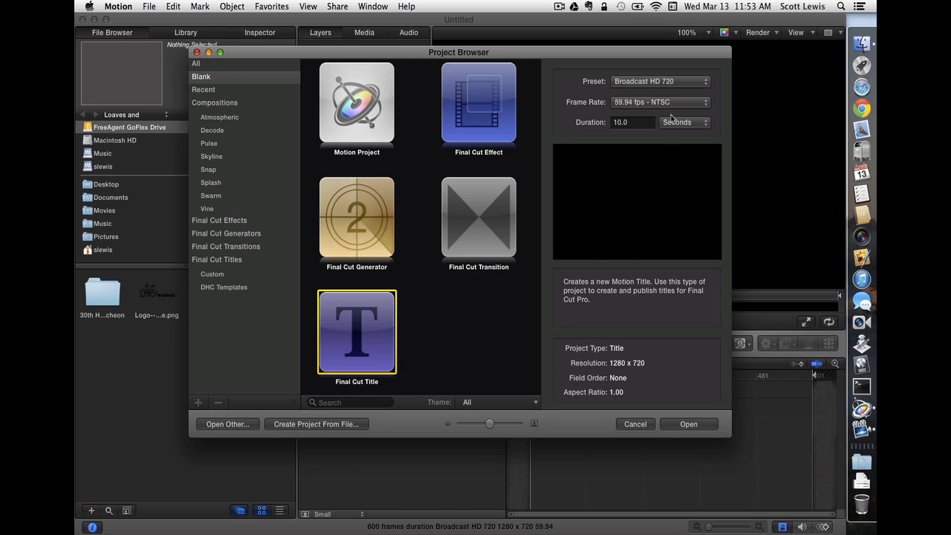
pyautogui.moveTo(658, 83)
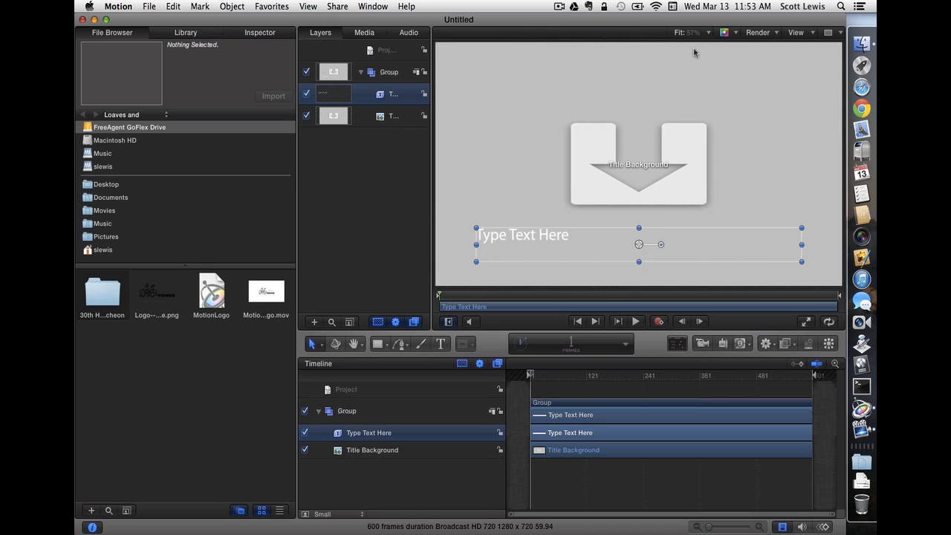
pyautogui.moveTo(604, 141)
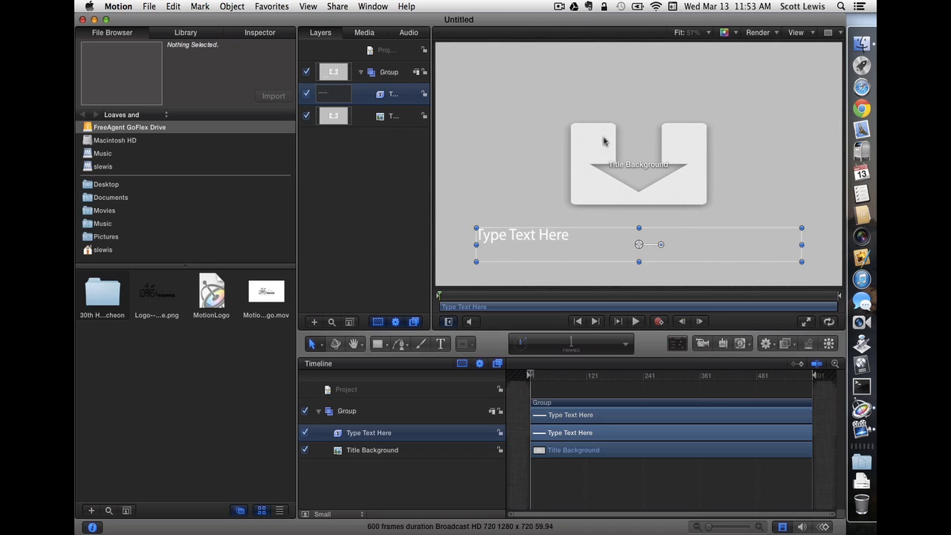
pyautogui.moveTo(600, 146)
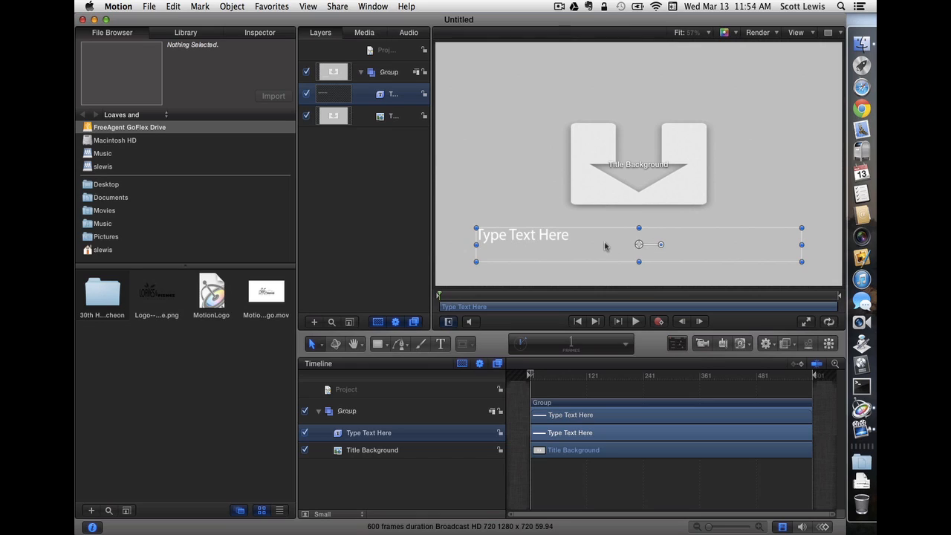
pyautogui.moveTo(561, 246)
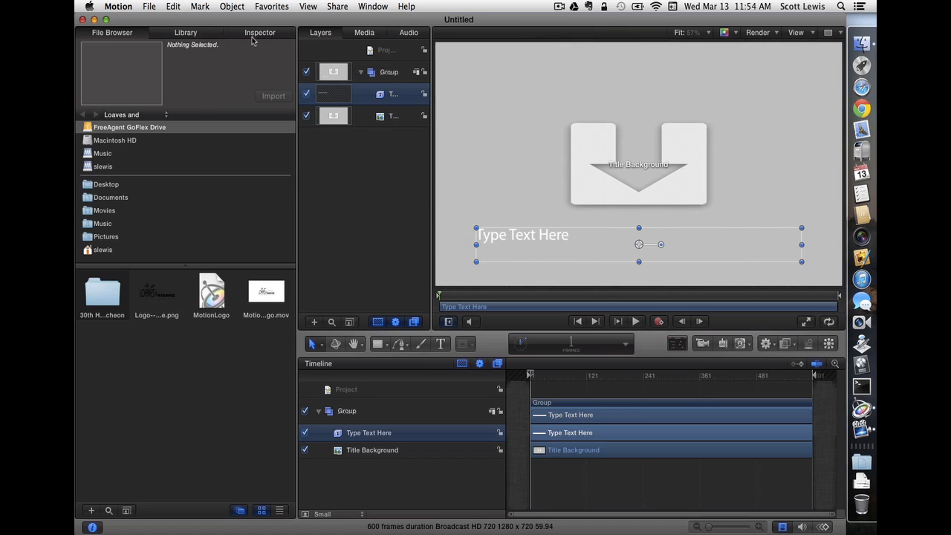
# Change the placeholder title to 'The Great Train Show' and set its size to 72.
pyautogui.click(259, 31)
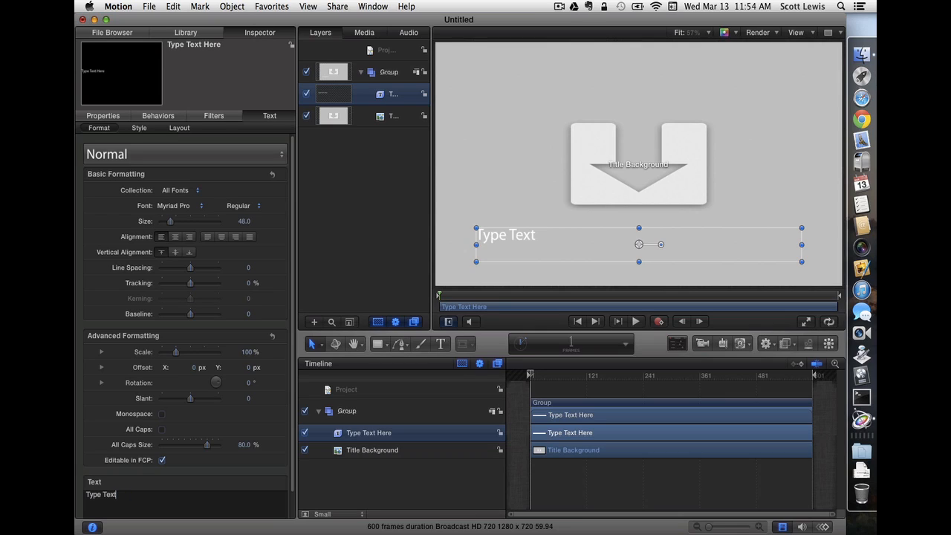
pyautogui.write('The Great Trai')
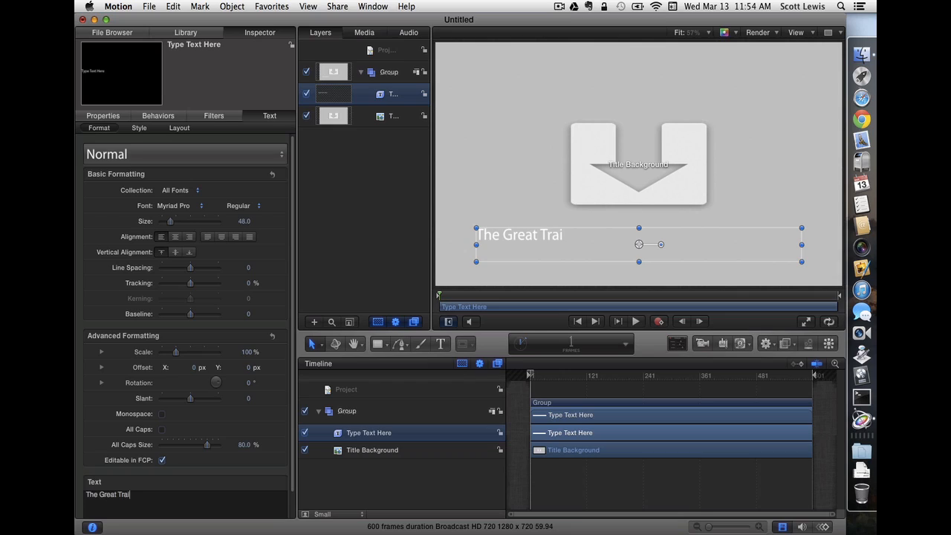
pyautogui.write('n Show')
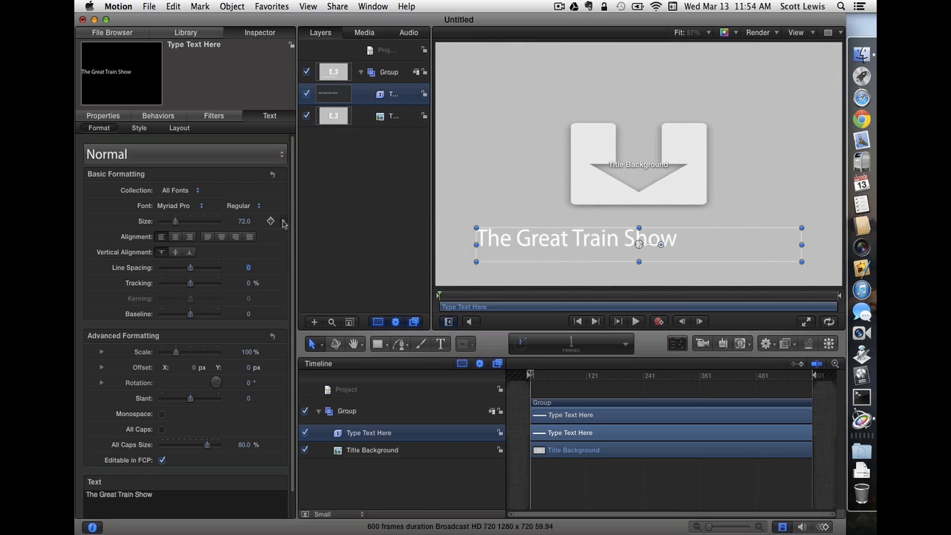
pyautogui.click(270, 221)
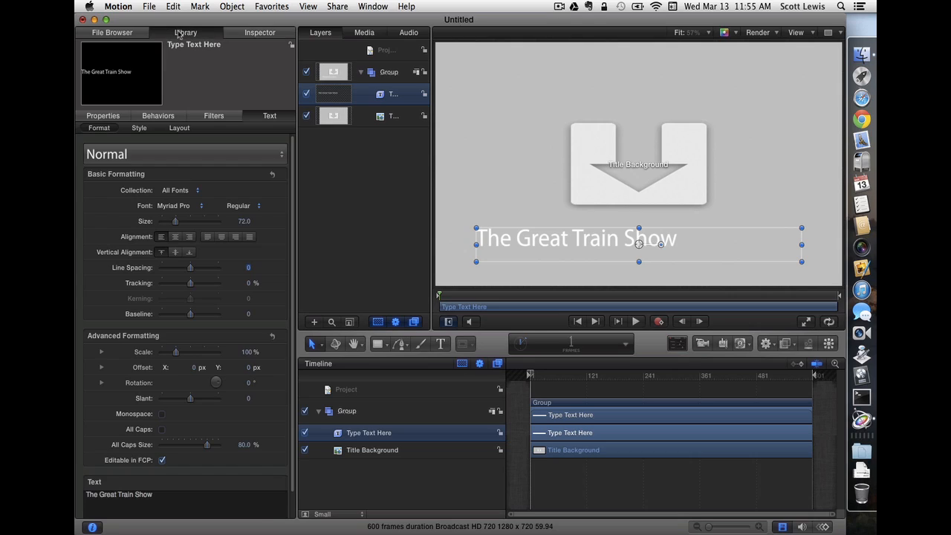
# Add the Motion Path behavior from Basic Motion to the title text.
pyautogui.click(185, 32)
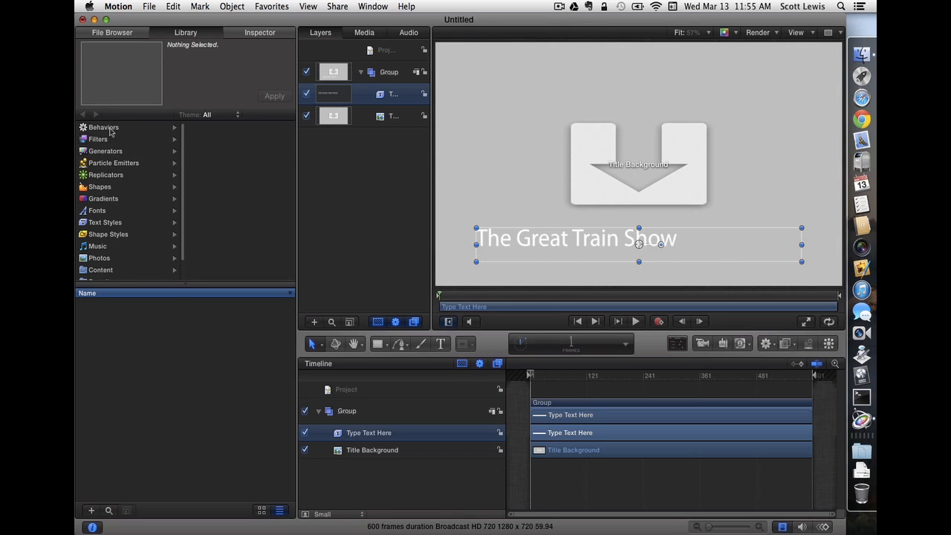
pyautogui.click(103, 127)
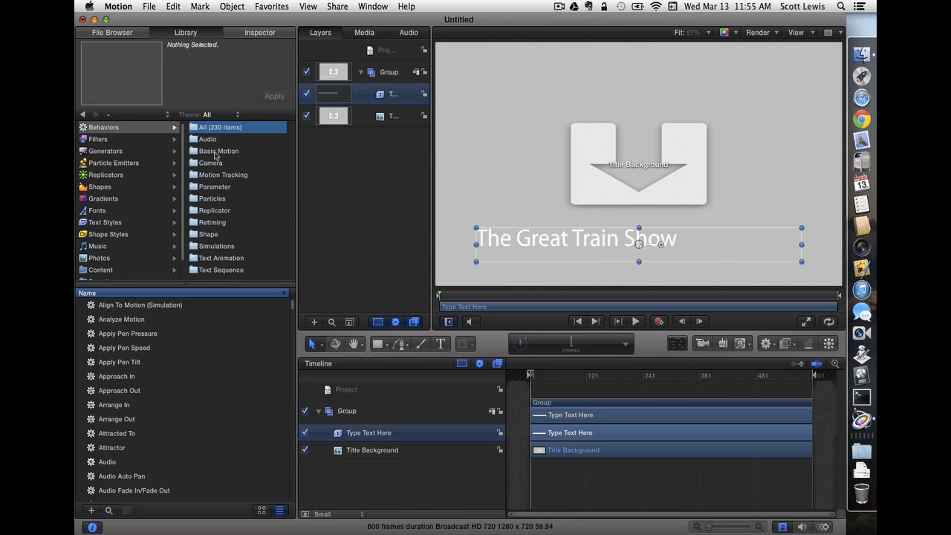
pyautogui.click(218, 151)
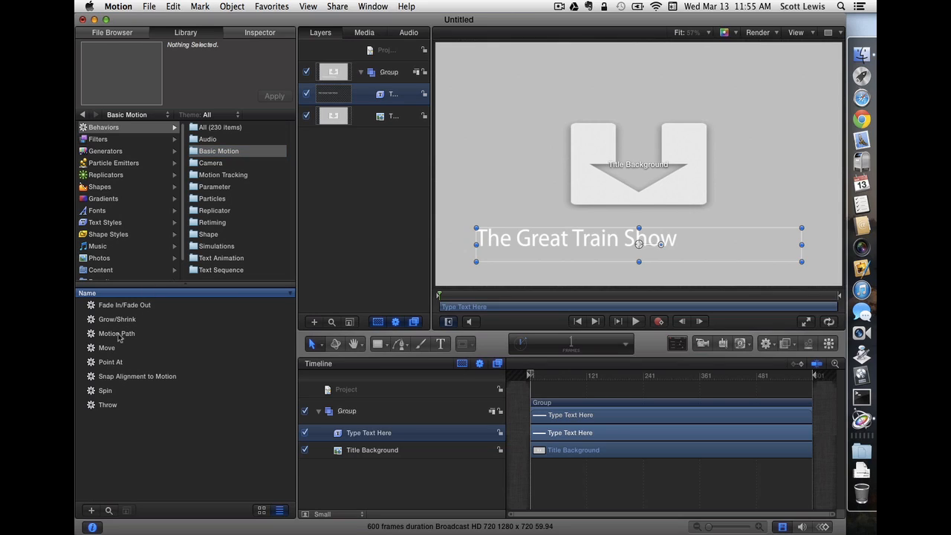
pyautogui.doubleClick(117, 333)
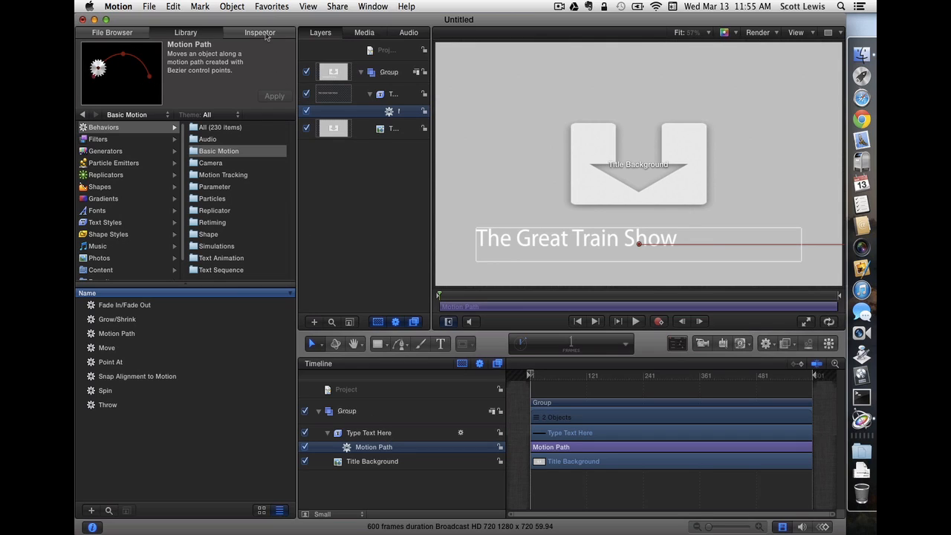
# Set the Motion Path behavior's speed to Decelerate.
pyautogui.click(259, 32)
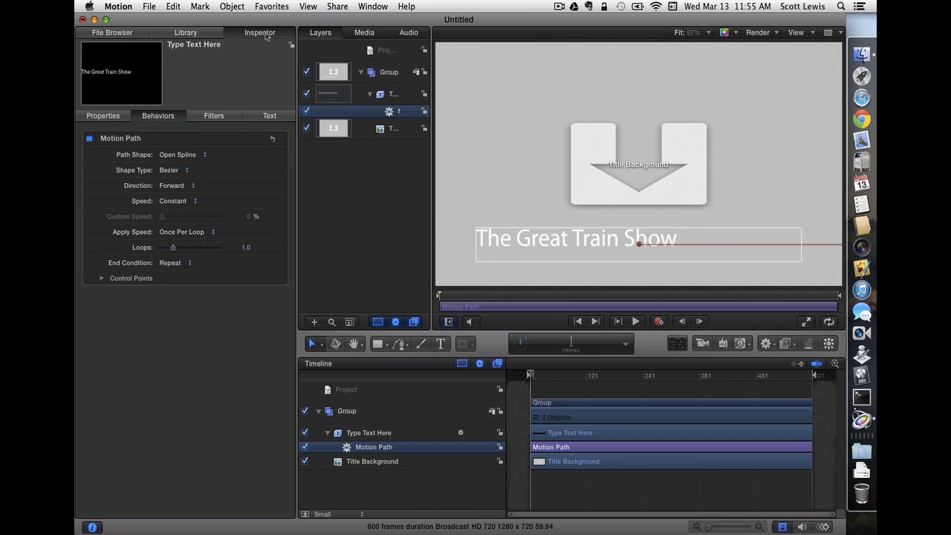
pyautogui.click(178, 154)
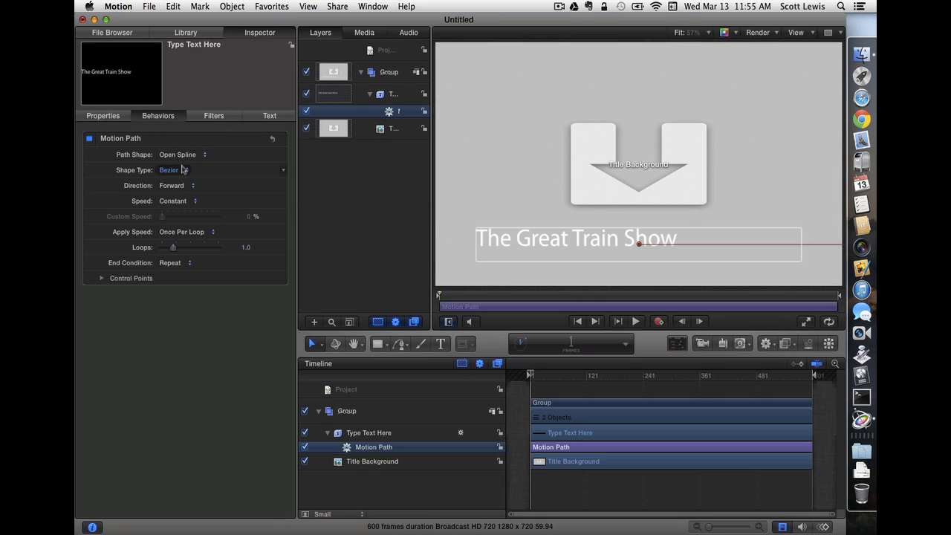
pyautogui.click(172, 201)
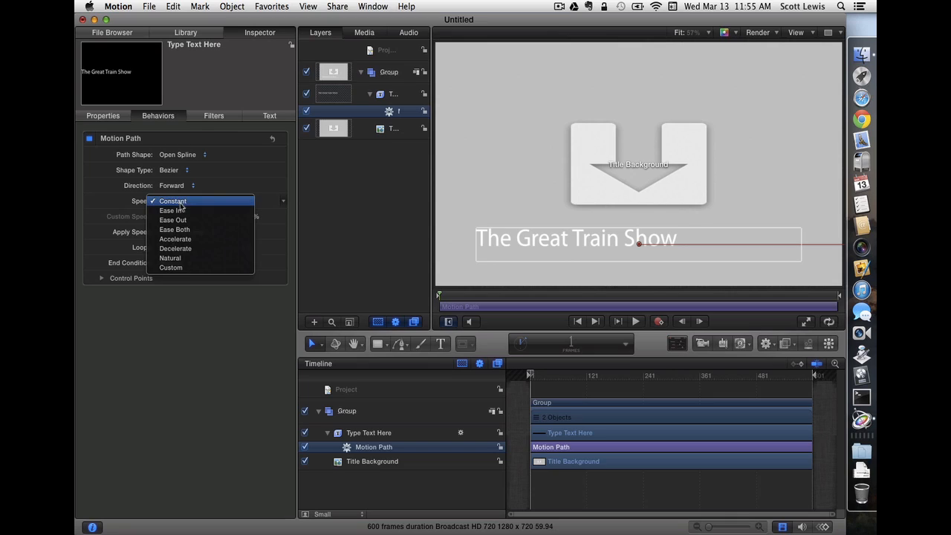
pyautogui.click(175, 248)
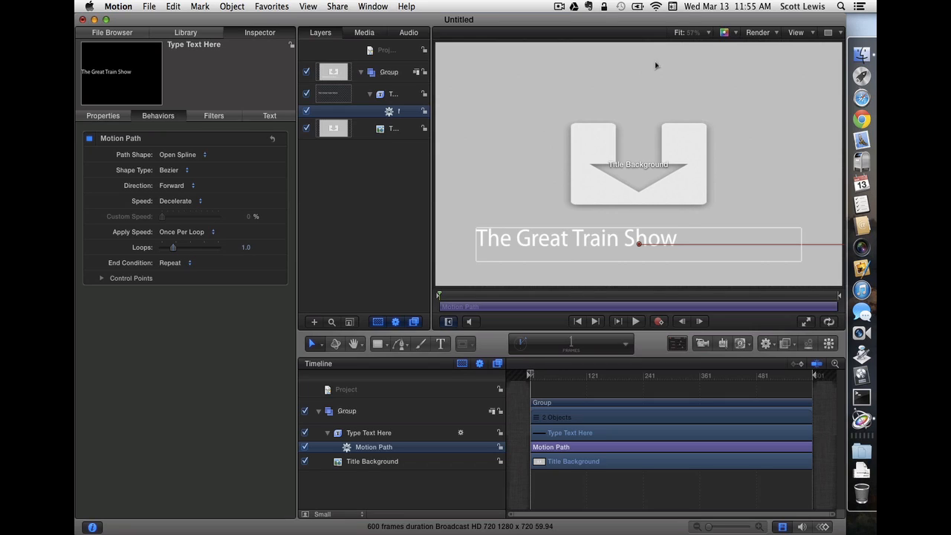
# At 25% zoom, start the path off-frame left and end it near bottom centre with curve handles.
pyautogui.click(691, 32)
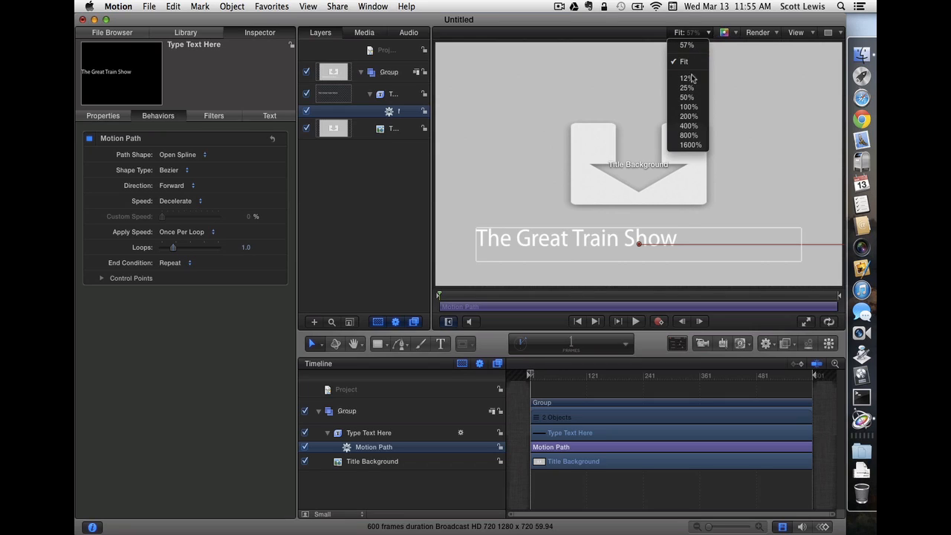
pyautogui.click(686, 88)
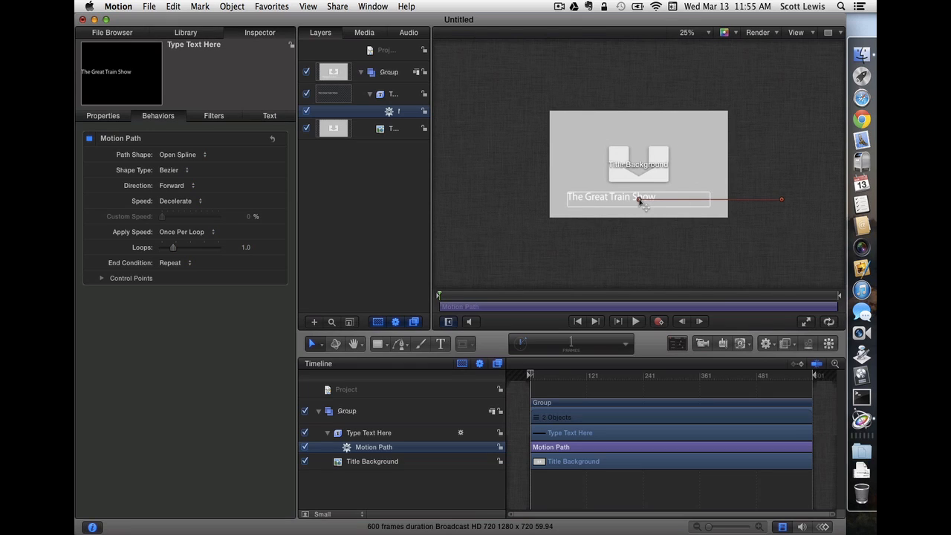
pyautogui.moveTo(638, 199); pyautogui.dragTo(474, 178)
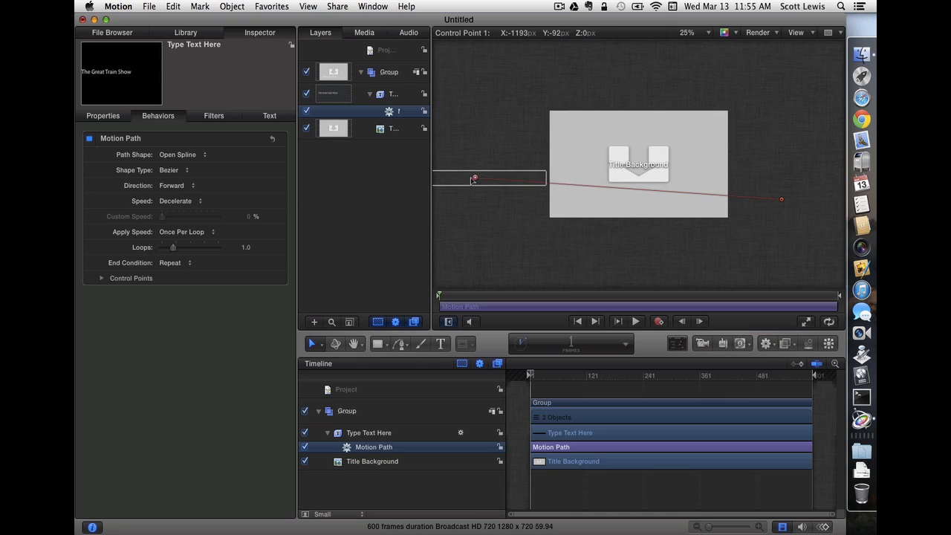
pyautogui.moveTo(475, 179); pyautogui.dragTo(461, 171)
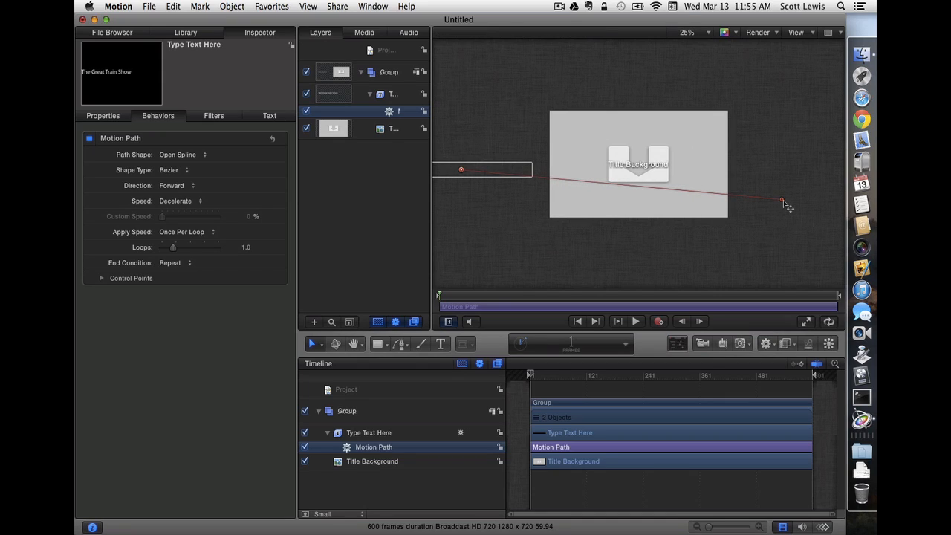
pyautogui.moveTo(782, 203); pyautogui.dragTo(640, 204)
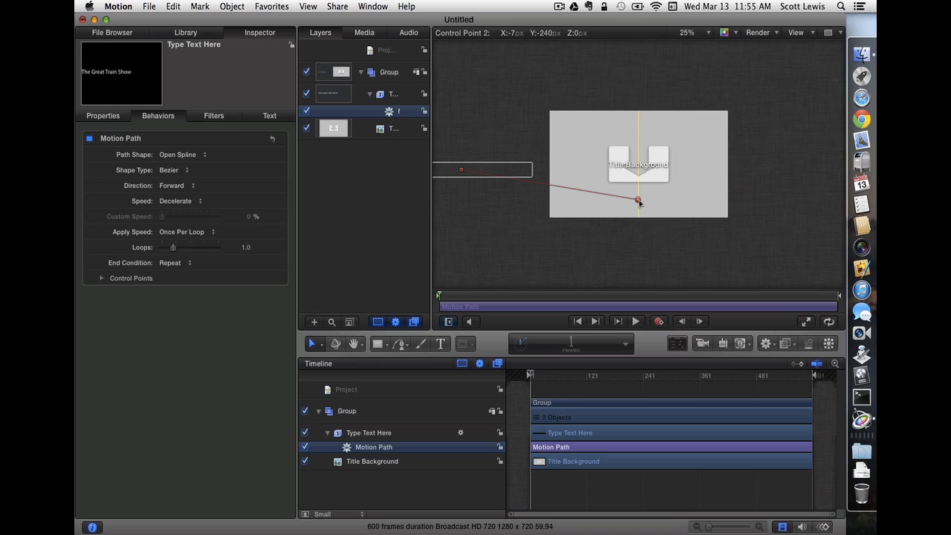
pyautogui.moveTo(637, 203); pyautogui.dragTo(637, 203)
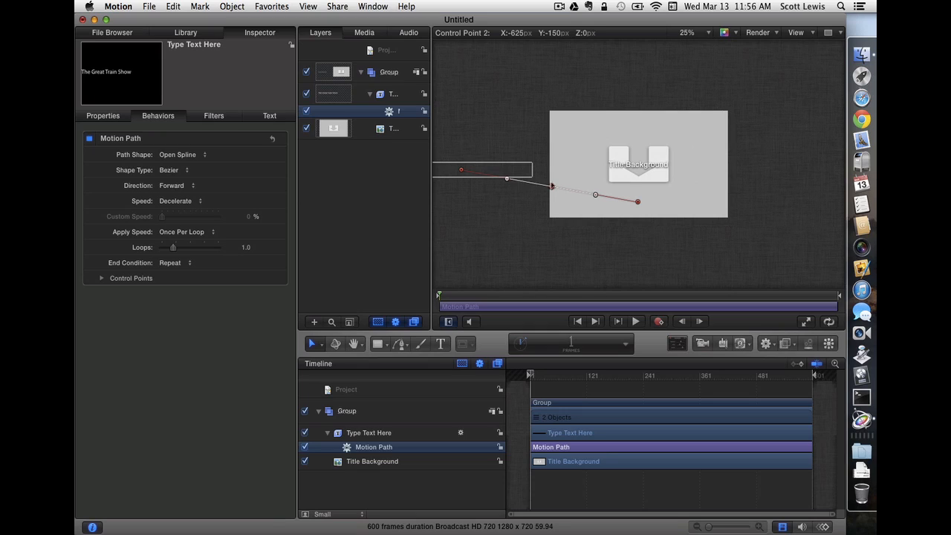
# Drag the end point's Bezier handle upward so the path arcs over the frame top.
pyautogui.moveTo(553, 186); pyautogui.dragTo(566, 124)
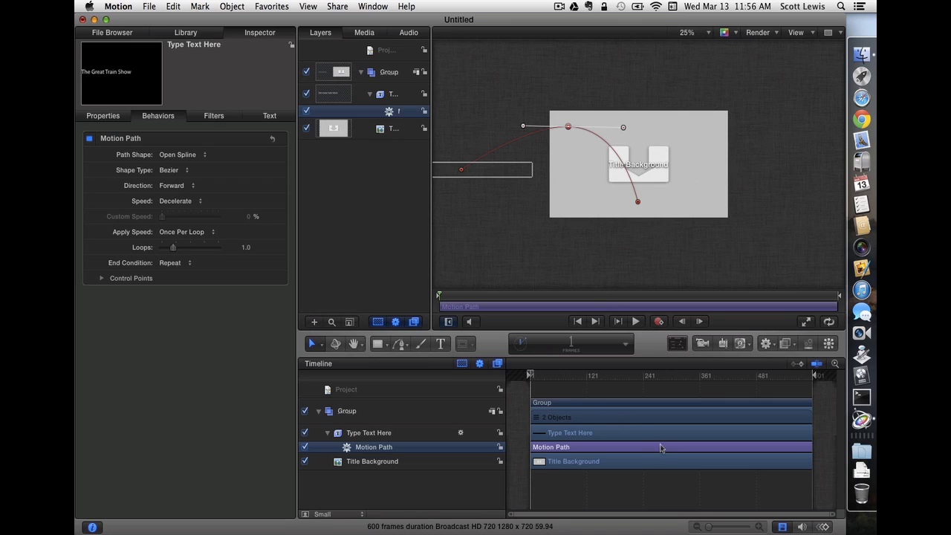
pyautogui.moveTo(538, 452)
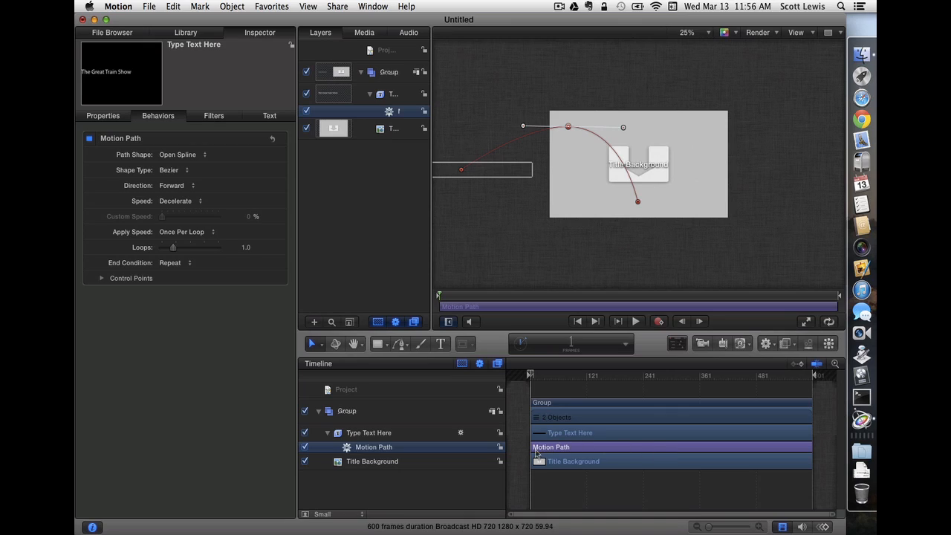
pyautogui.moveTo(689, 451)
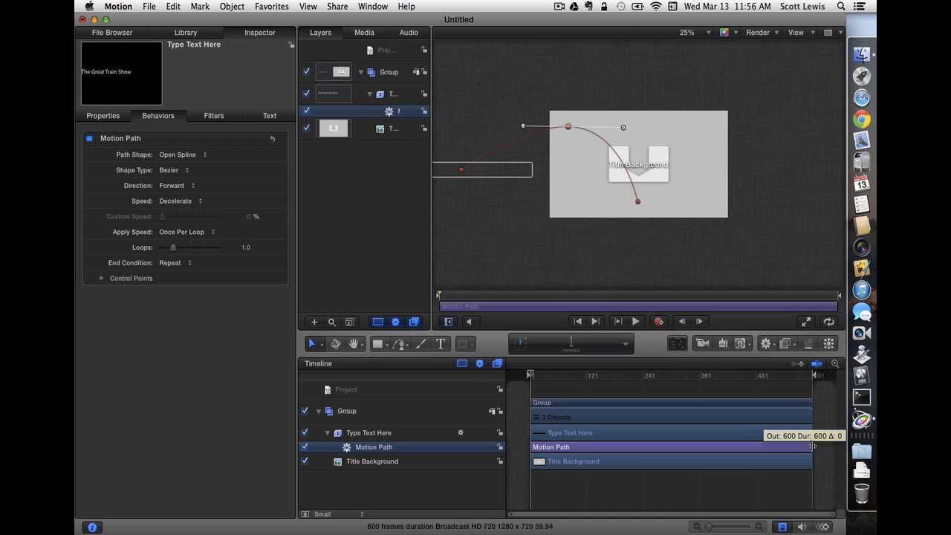
# Shorten the Motion Path bar to about frame 120 and play back the arc.
pyautogui.moveTo(810, 446); pyautogui.dragTo(609, 446)
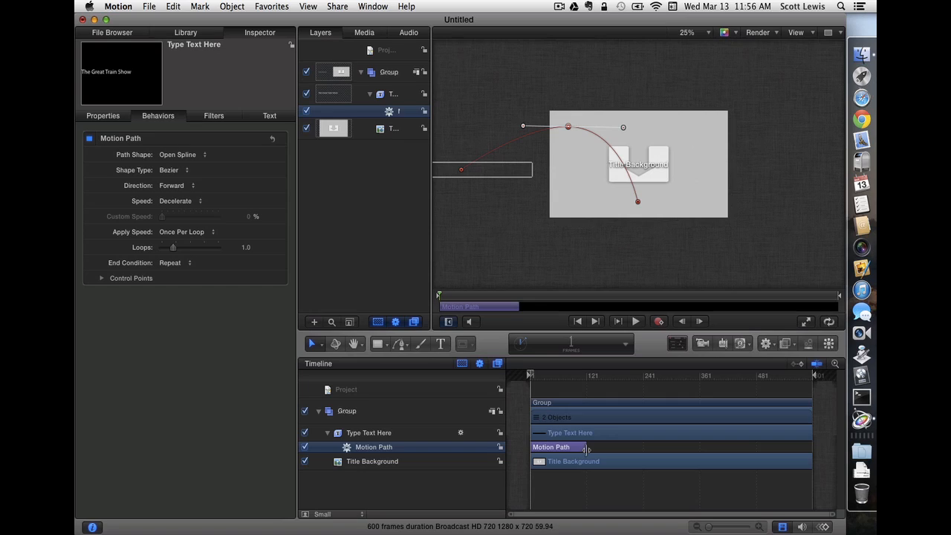
pyautogui.moveTo(591, 459)
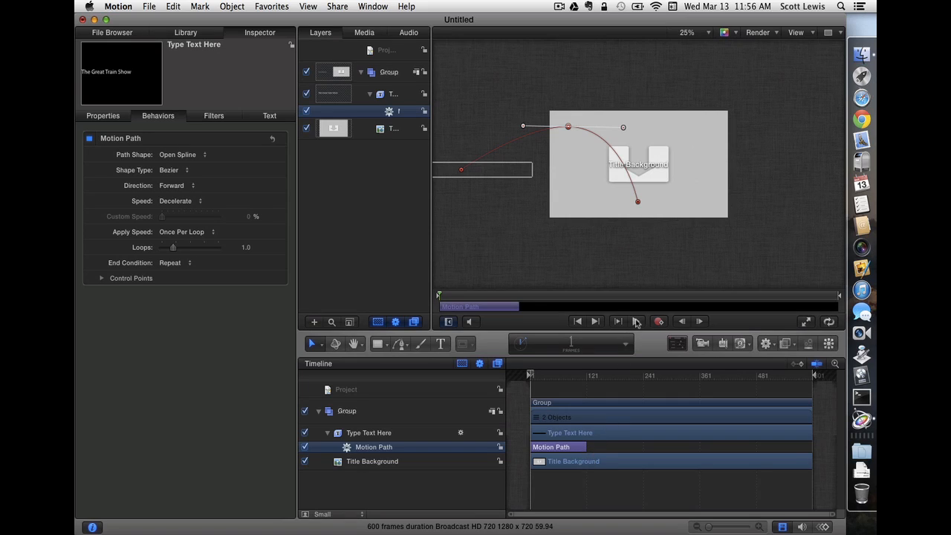
pyautogui.click(636, 320)
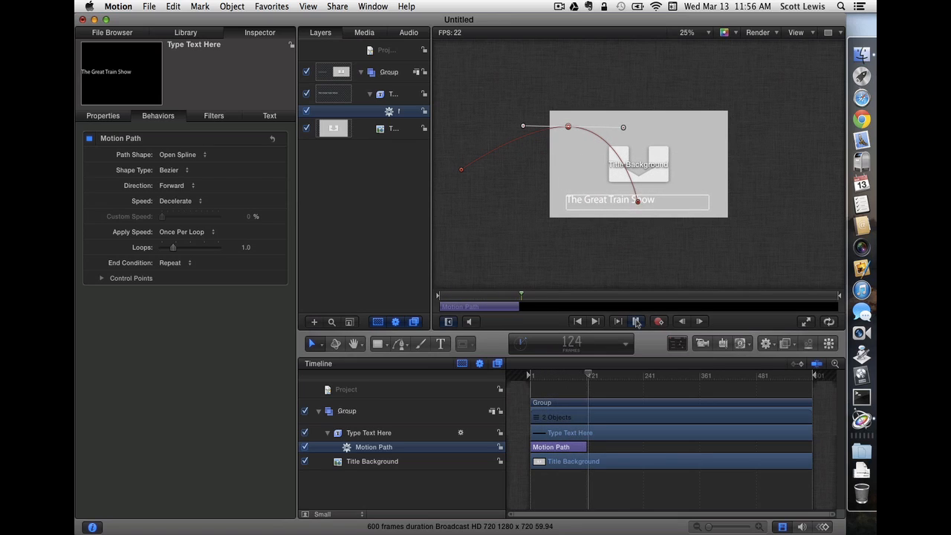
pyautogui.click(594, 321)
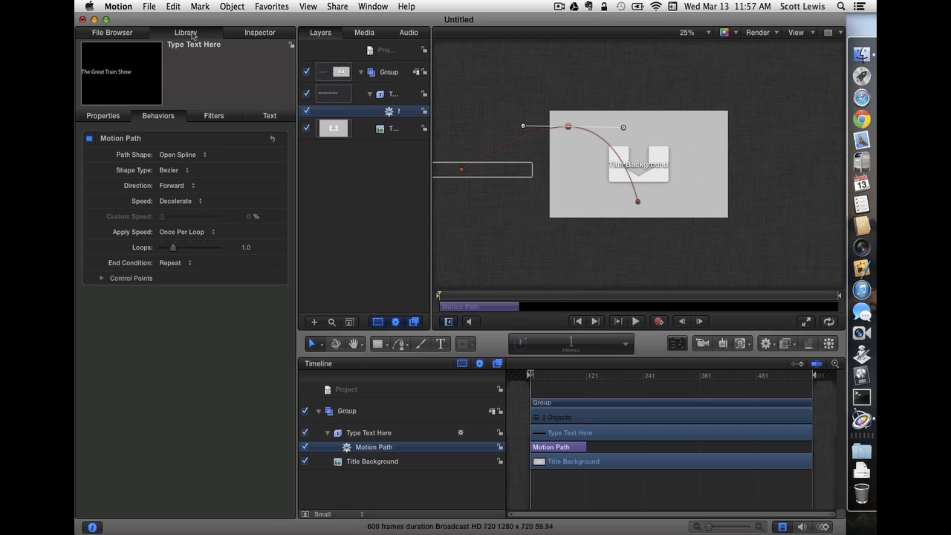
# Apply the Fall Leaves emitter from Library > Particle Emitters > Nature.
pyautogui.click(185, 32)
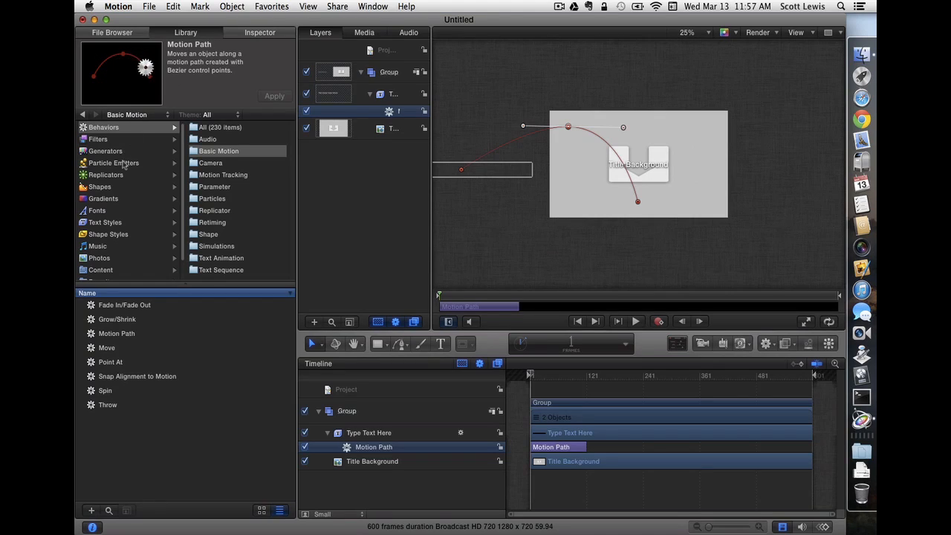
pyautogui.click(113, 162)
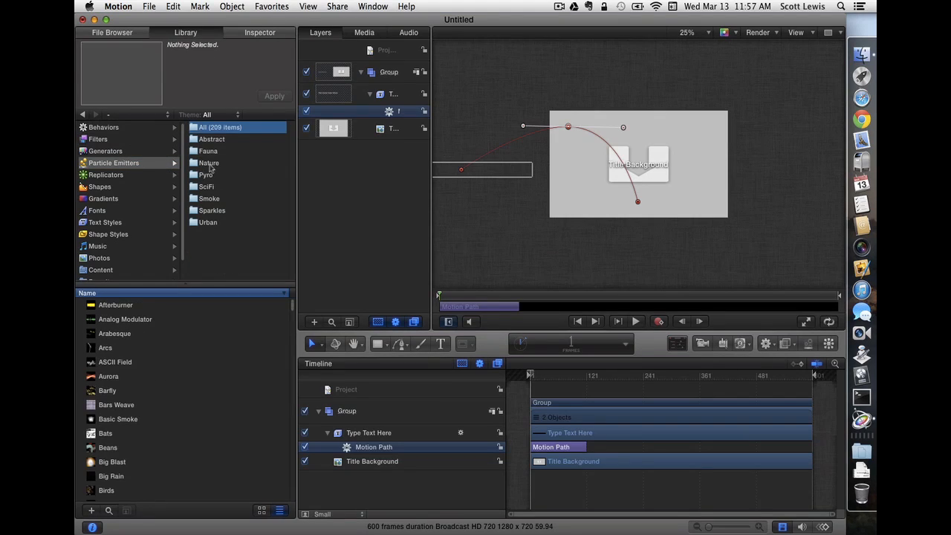
pyautogui.click(208, 162)
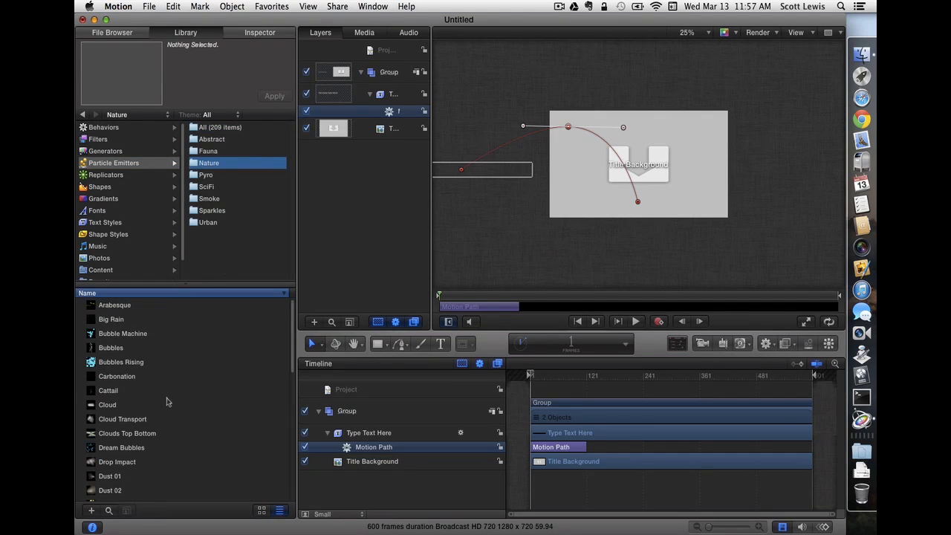
pyautogui.scroll(-3)
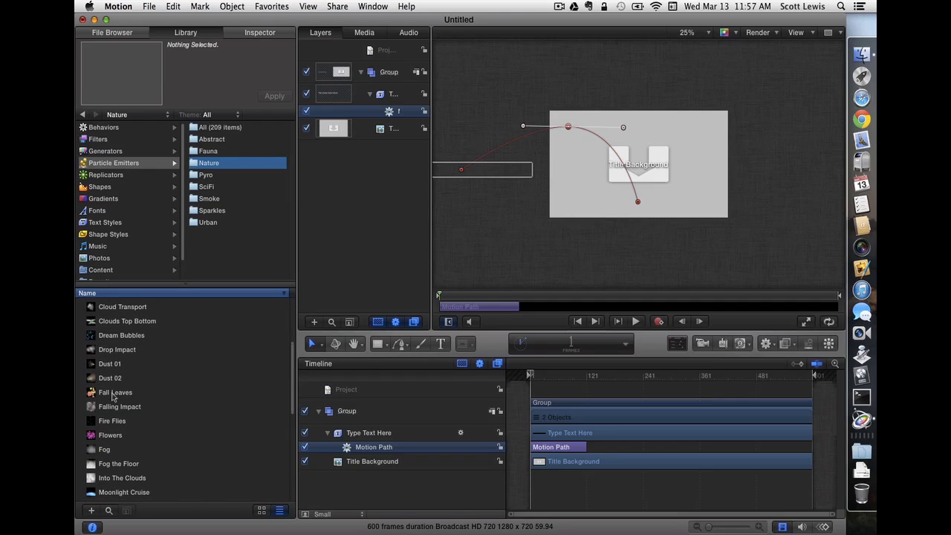
pyautogui.click(115, 392)
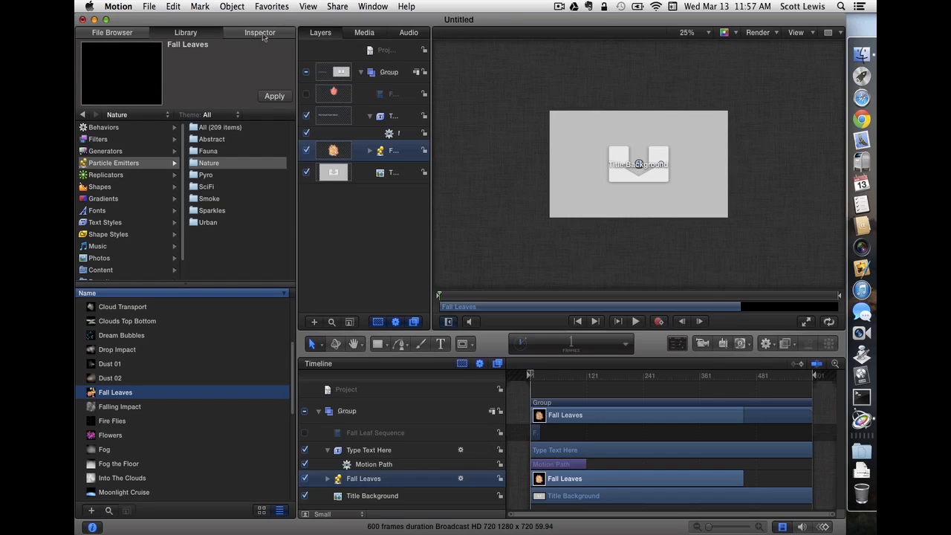
# Show the Fall Leaves emitter settings and scrub the playhead to preview the leaves.
pyautogui.click(260, 32)
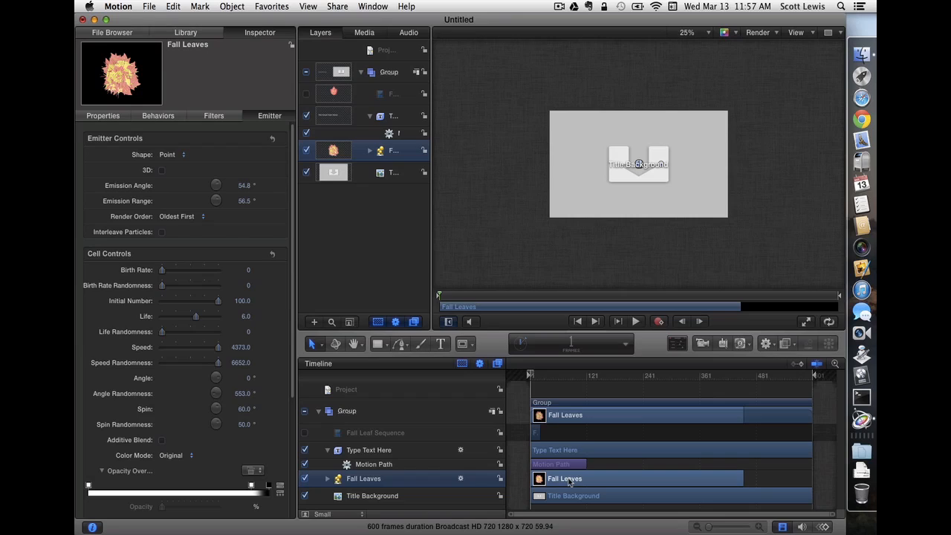
pyautogui.moveTo(557, 377)
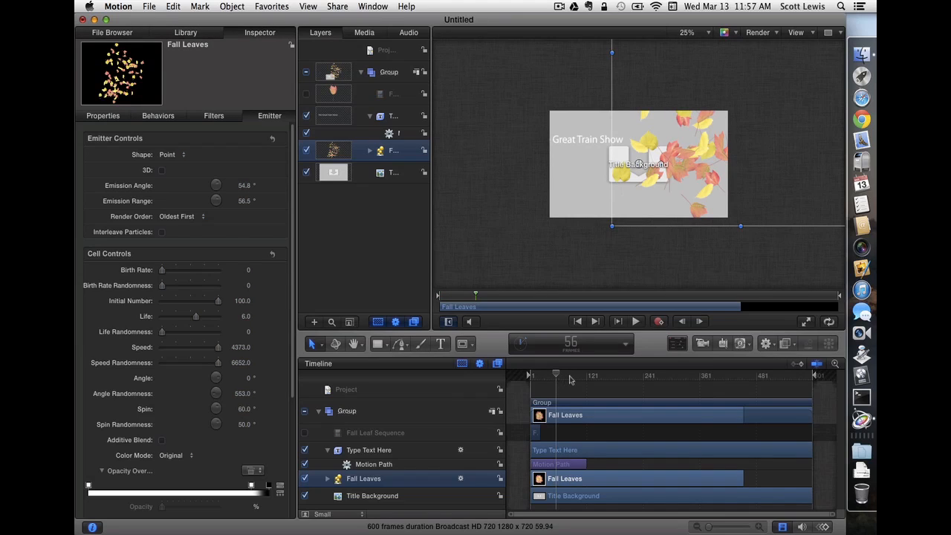
pyautogui.moveTo(556, 376); pyautogui.dragTo(544, 375)
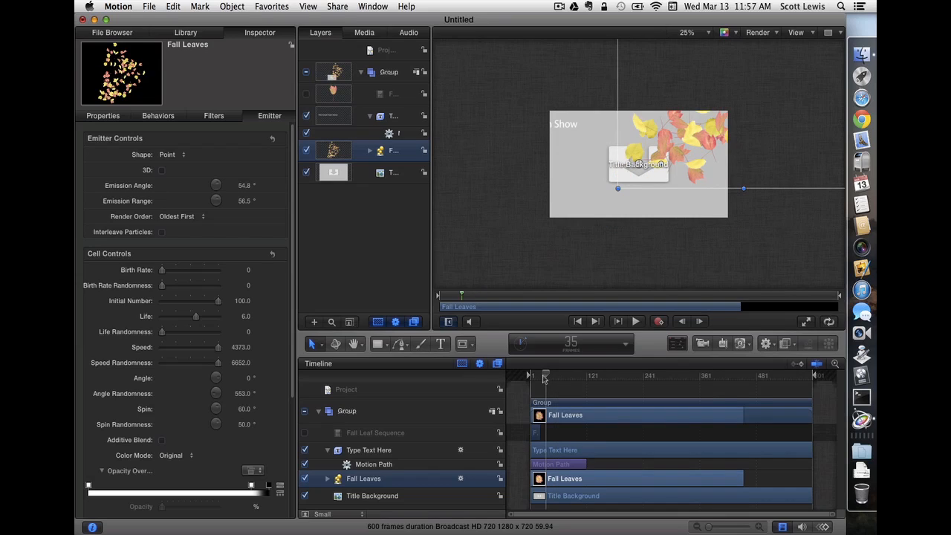
pyautogui.moveTo(544, 376); pyautogui.dragTo(541, 376)
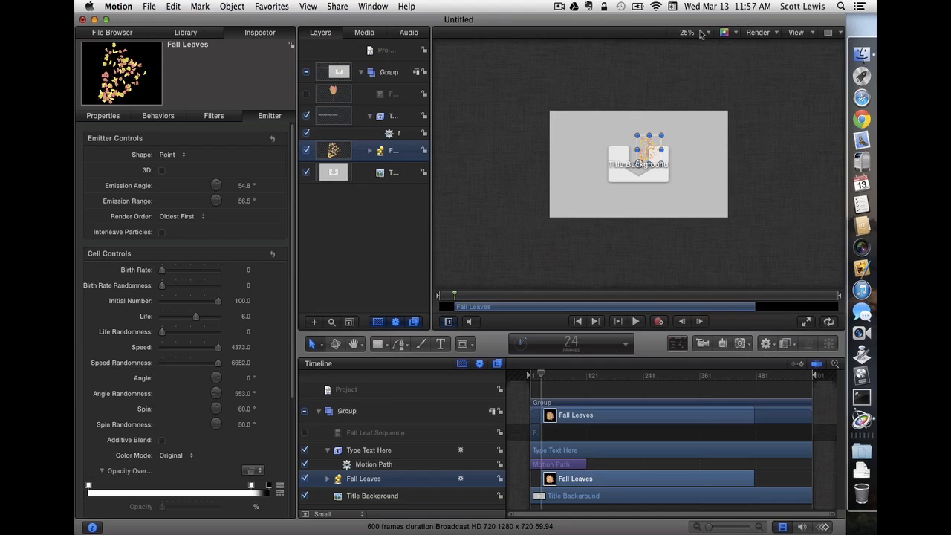
pyautogui.click(694, 32)
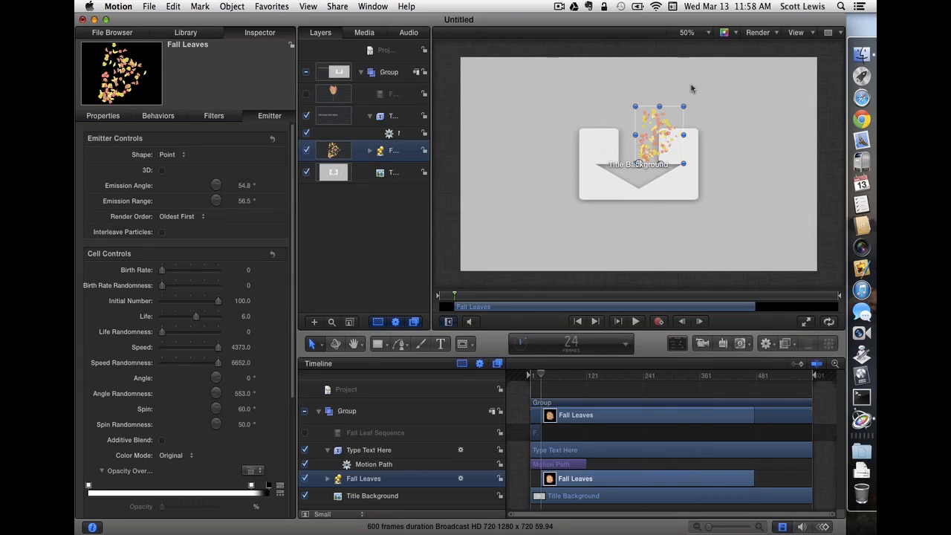
pyautogui.moveTo(404, 435)
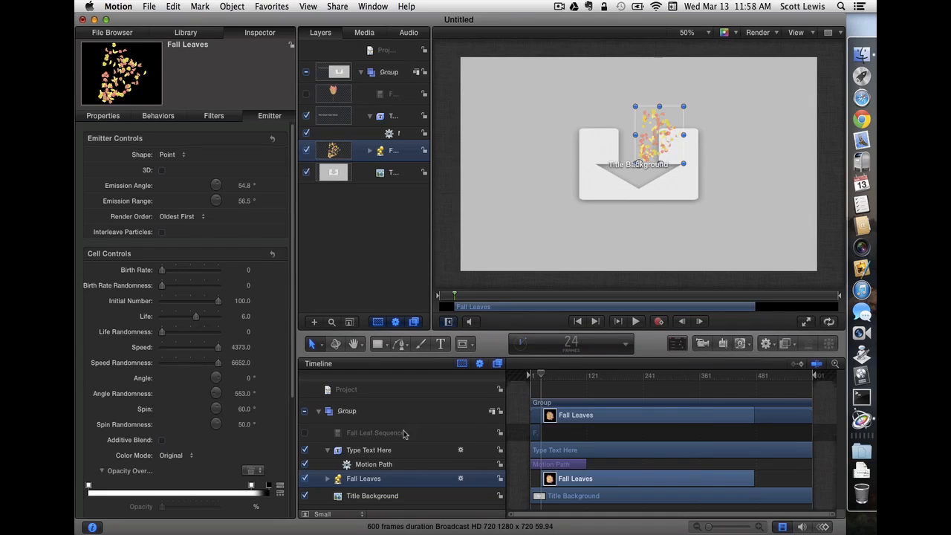
pyautogui.moveTo(329, 438)
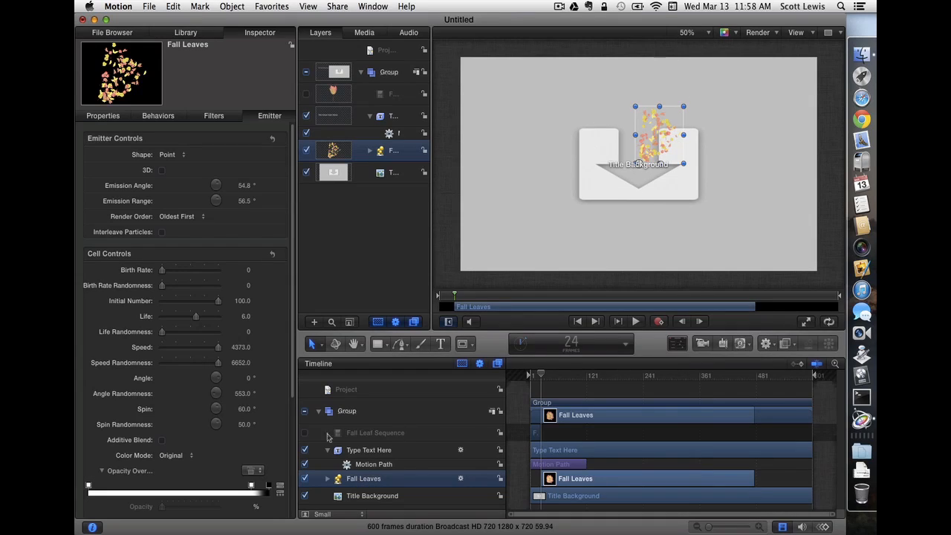
# Move the Fall Leaves emitter to the frame's upper left, above the title.
pyautogui.click(171, 154)
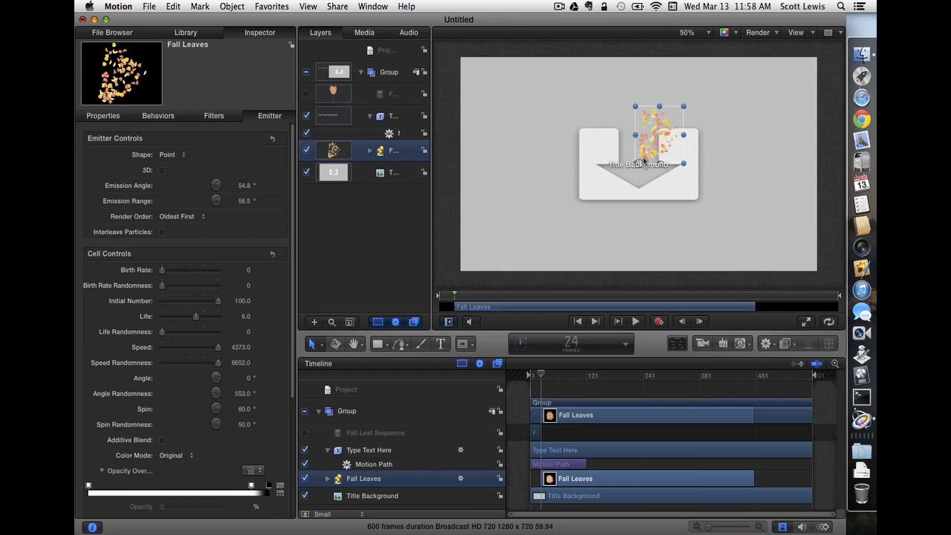
pyautogui.moveTo(659, 137); pyautogui.dragTo(553, 135)
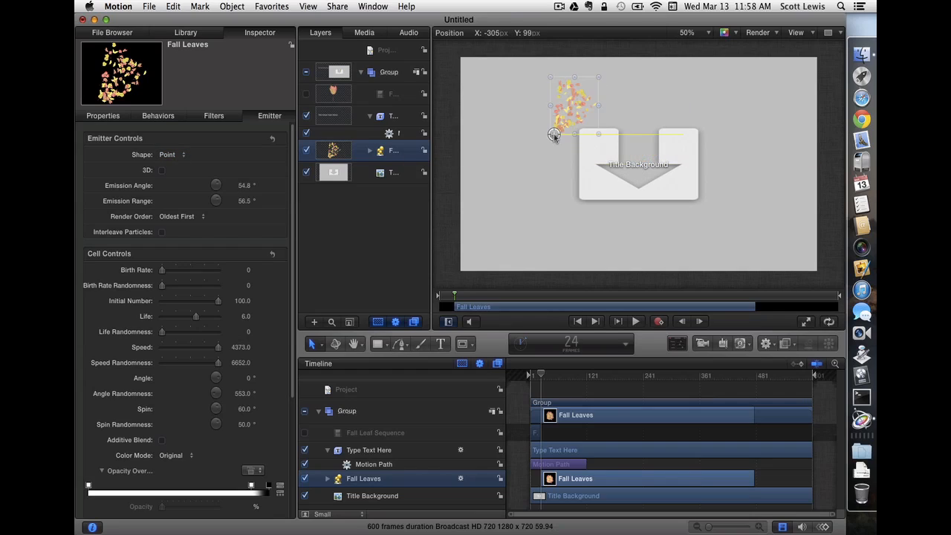
pyautogui.moveTo(555, 134); pyautogui.dragTo(460, 85)
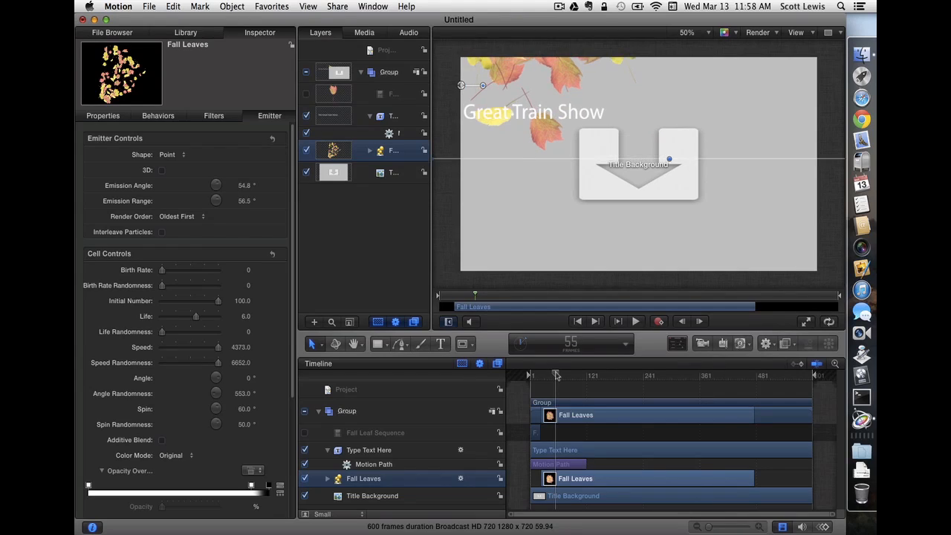
# Narrow the leaves' Emission Angle to about 9.3° and Emission Range to about 6.4°.
pyautogui.moveTo(556, 375); pyautogui.dragTo(549, 375)
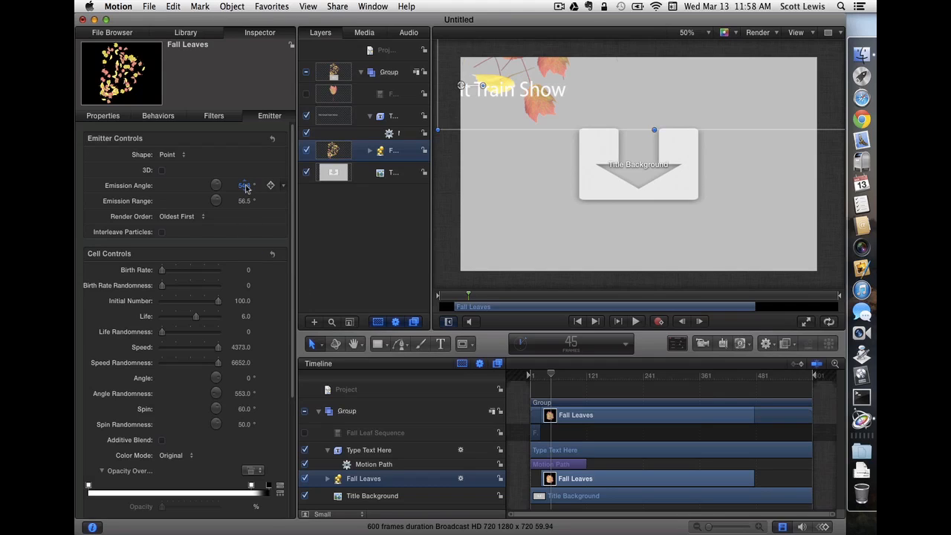
pyautogui.moveTo(245, 185); pyautogui.dragTo(244, 188)
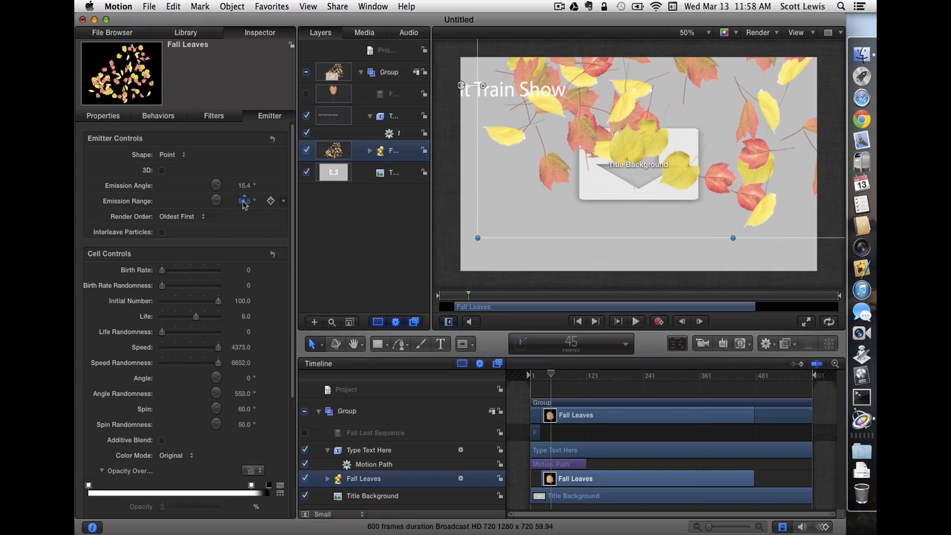
pyautogui.moveTo(245, 201); pyautogui.dragTo(252, 201)
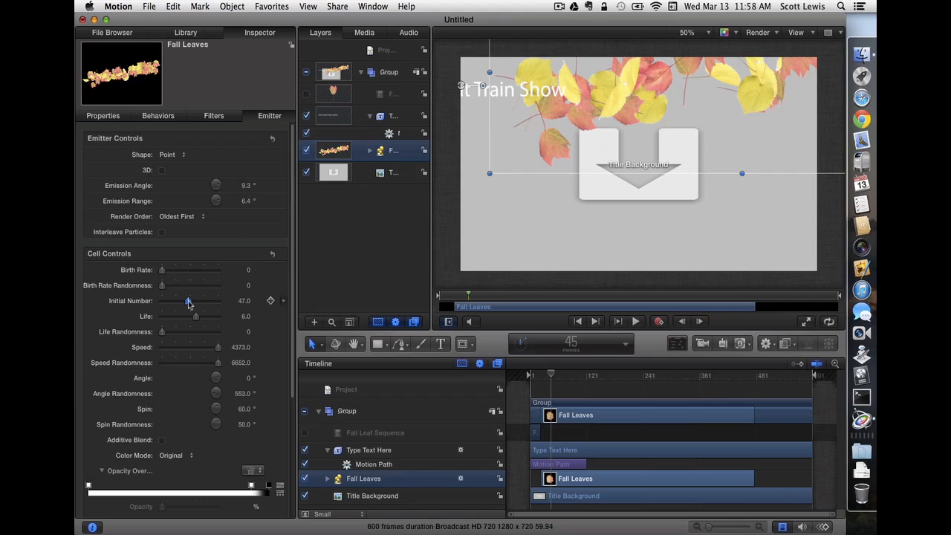
# Set the Fall Leaves emitter's speed and speed randomness to 1500 and initial number to 32.
pyautogui.moveTo(190, 301); pyautogui.dragTo(187, 301)
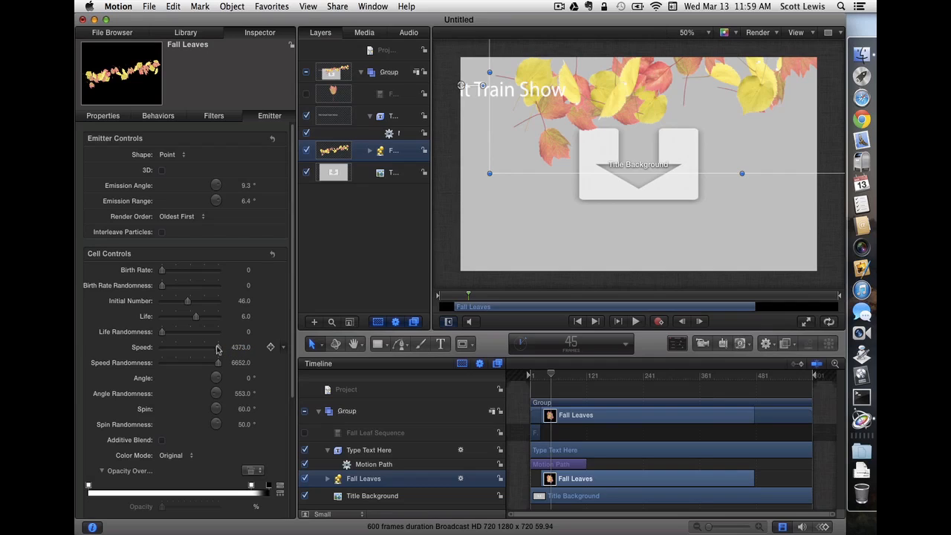
pyautogui.moveTo(218, 347); pyautogui.dragTo(218, 346)
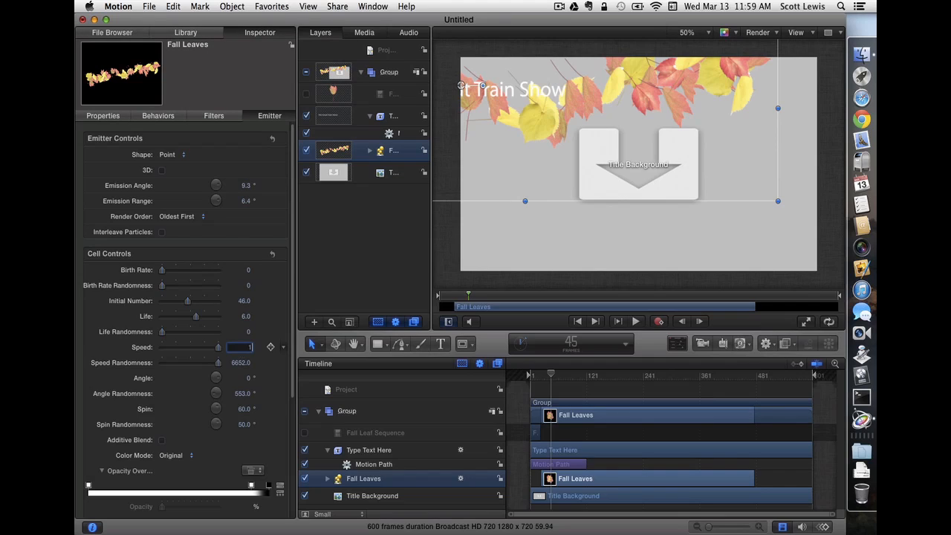
pyautogui.write('1500')
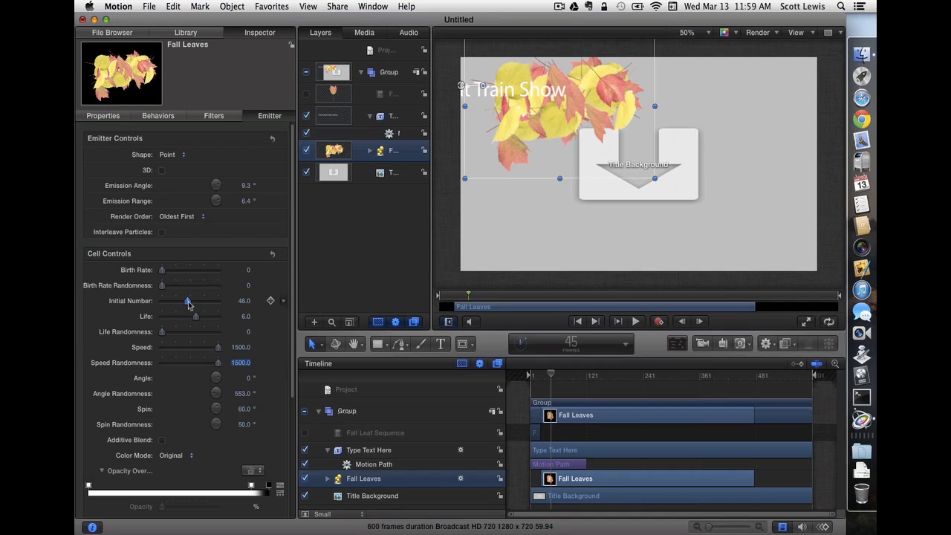
pyautogui.moveTo(188, 301); pyautogui.dragTo(179, 301)
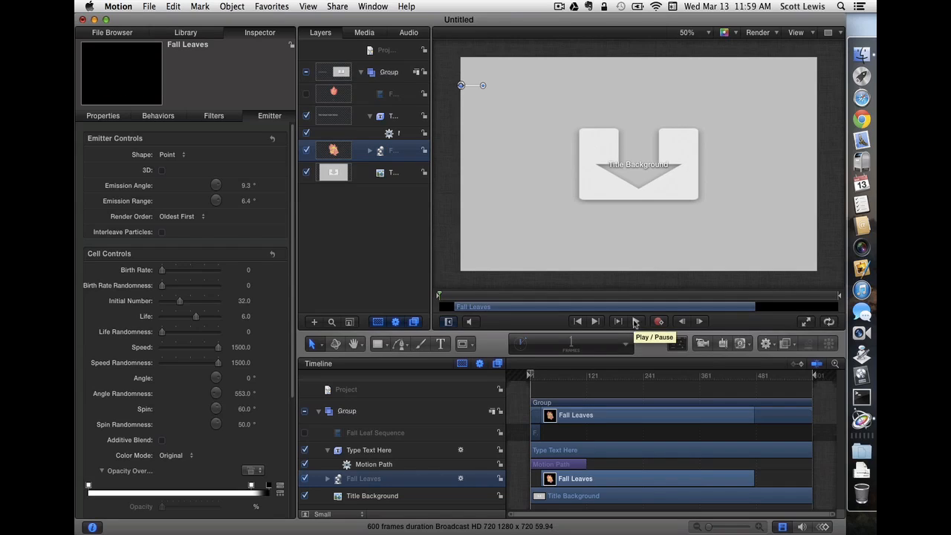
pyautogui.click(635, 321)
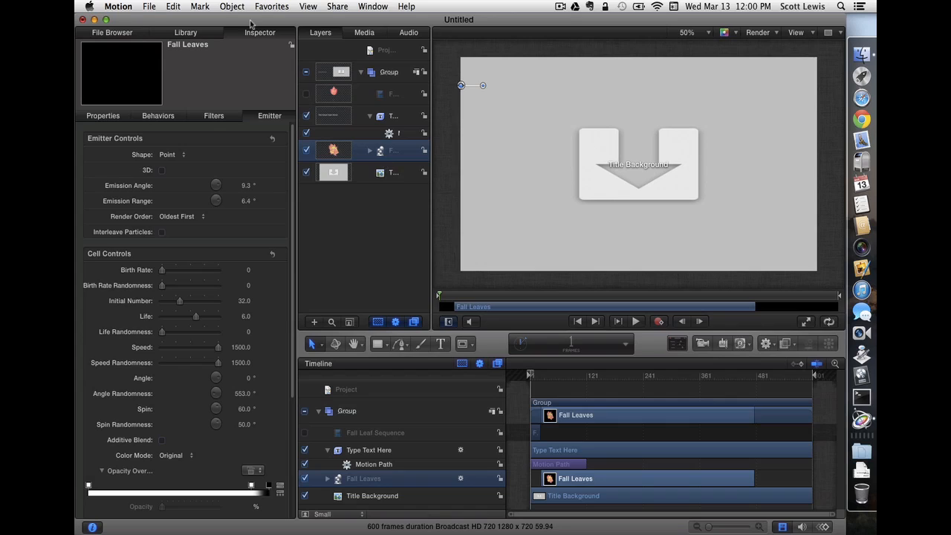
# Publish Template as 'Falling Leaves Title' under the Custom category for Final Cut Pro.
pyautogui.click(148, 6)
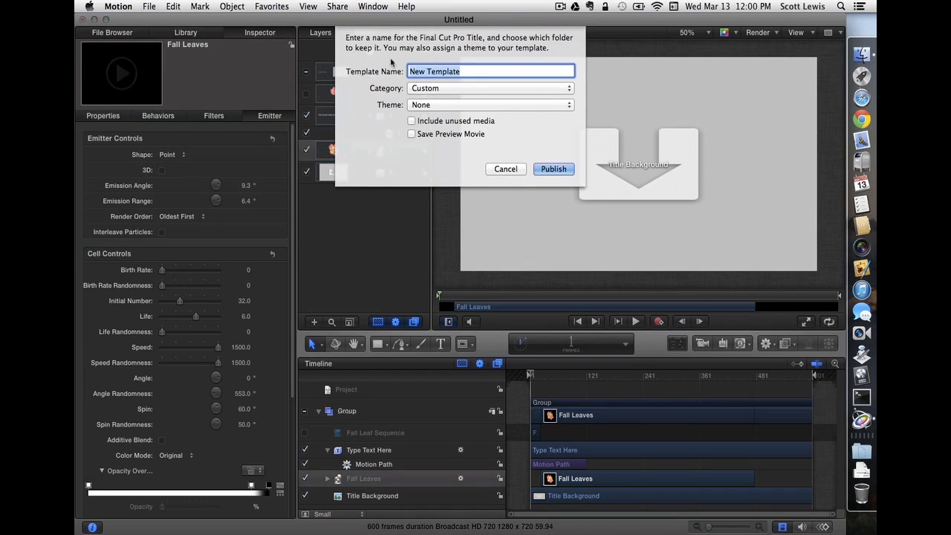
pyautogui.write('Falling Leaves')
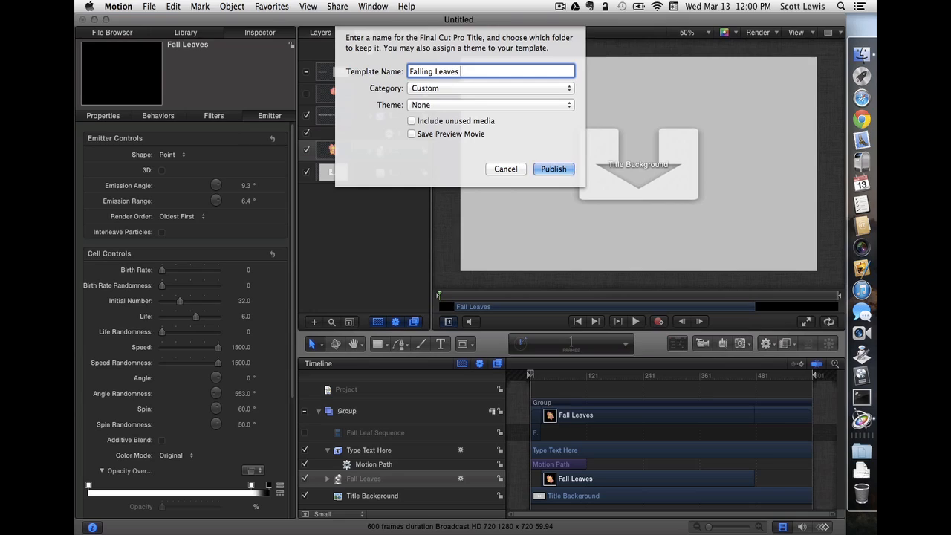
pyautogui.write('Title')
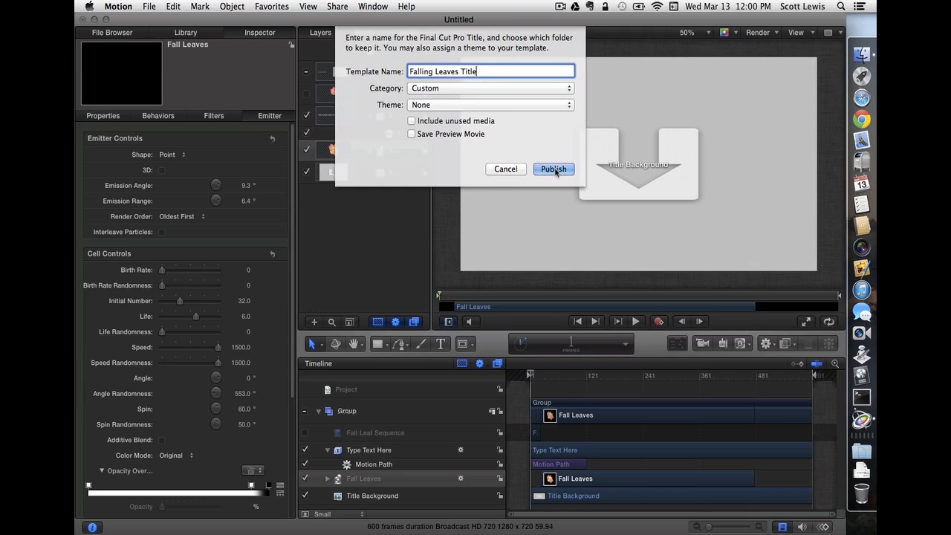
pyautogui.click(553, 168)
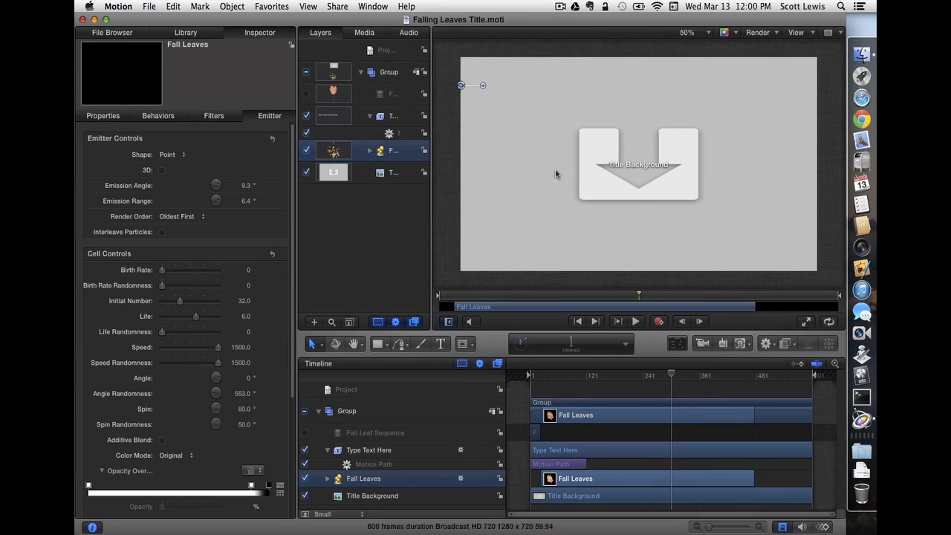
pyautogui.moveTo(752, 124)
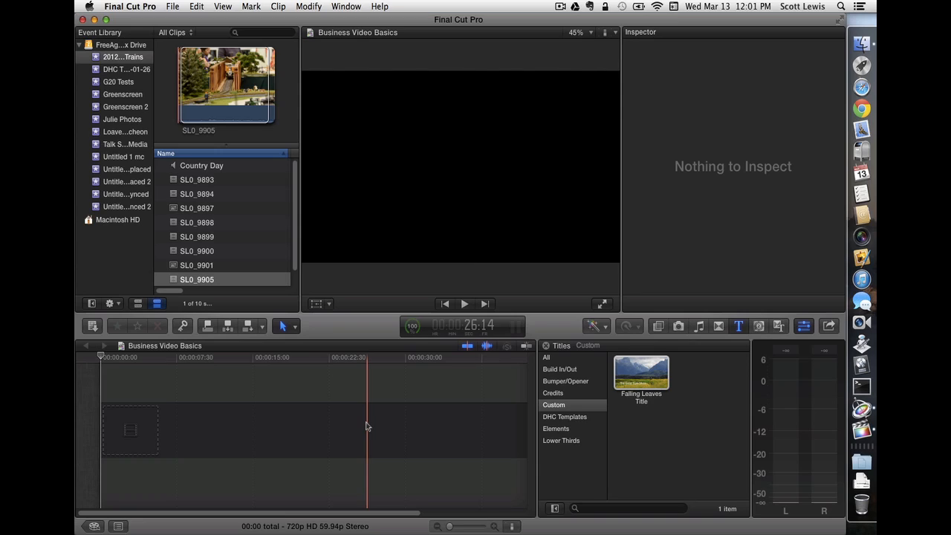
# Add clip SL0_9905 to the timeline and stack Falling Leaves Title above it.
pyautogui.click(640, 372)
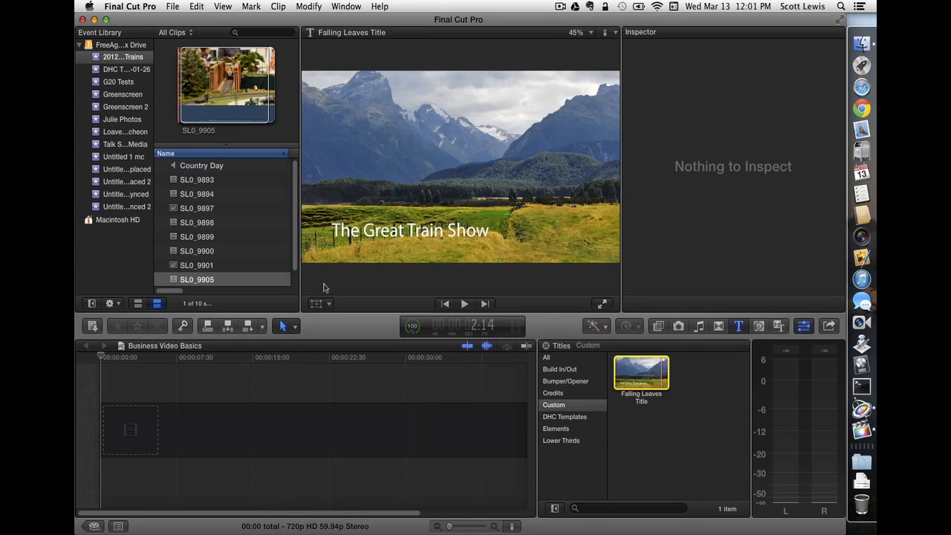
pyautogui.click(197, 279)
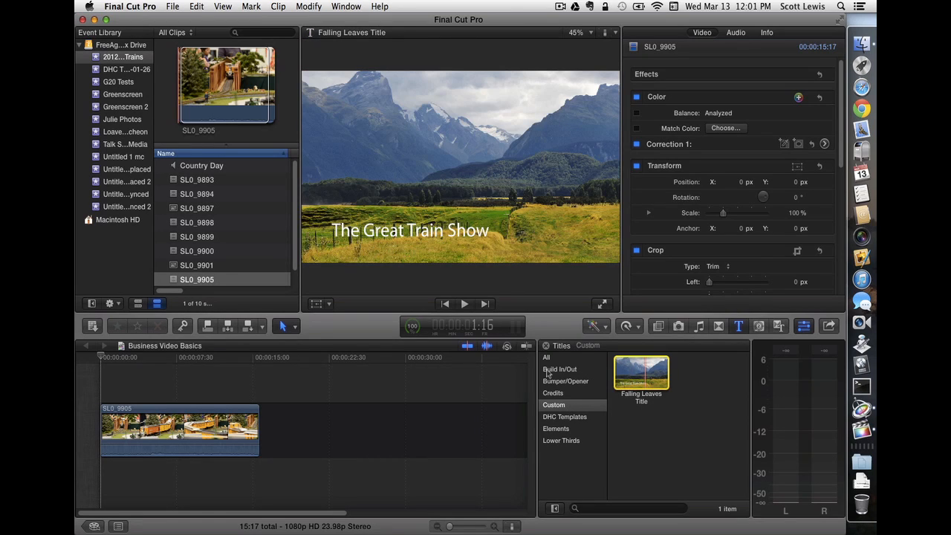
pyautogui.moveTo(641, 375); pyautogui.dragTo(148, 383)
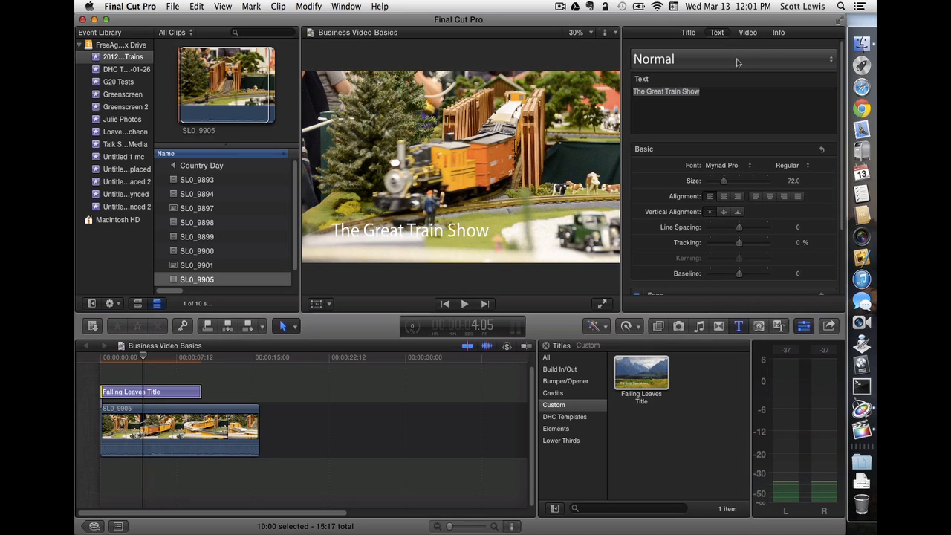
# Open the Text Inspector's style presets list to pick Misadventure Title.
pyautogui.click(732, 59)
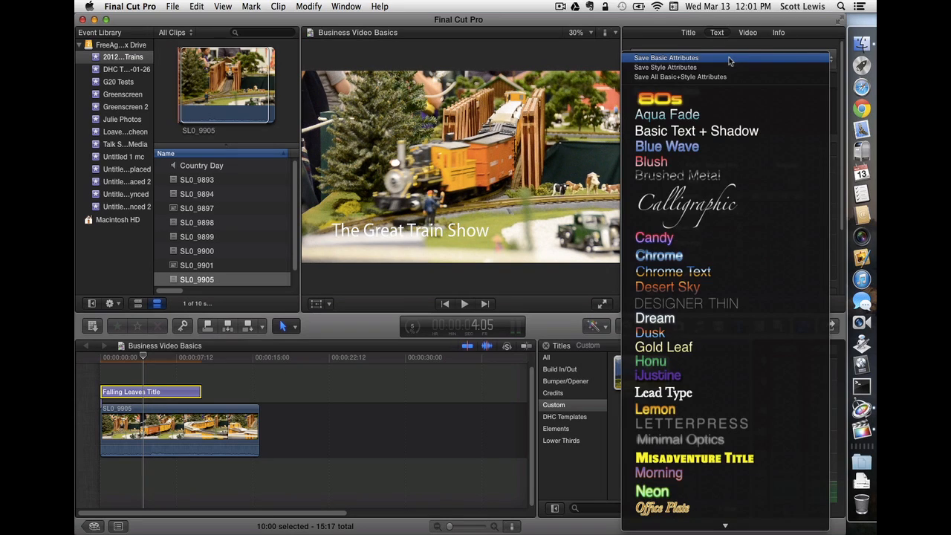
pyautogui.moveTo(700, 458)
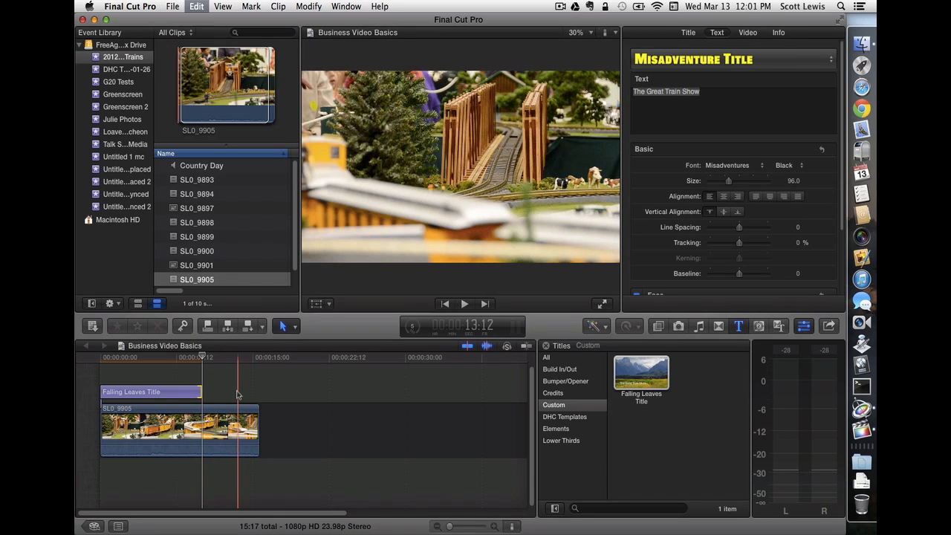
pyautogui.click(149, 379)
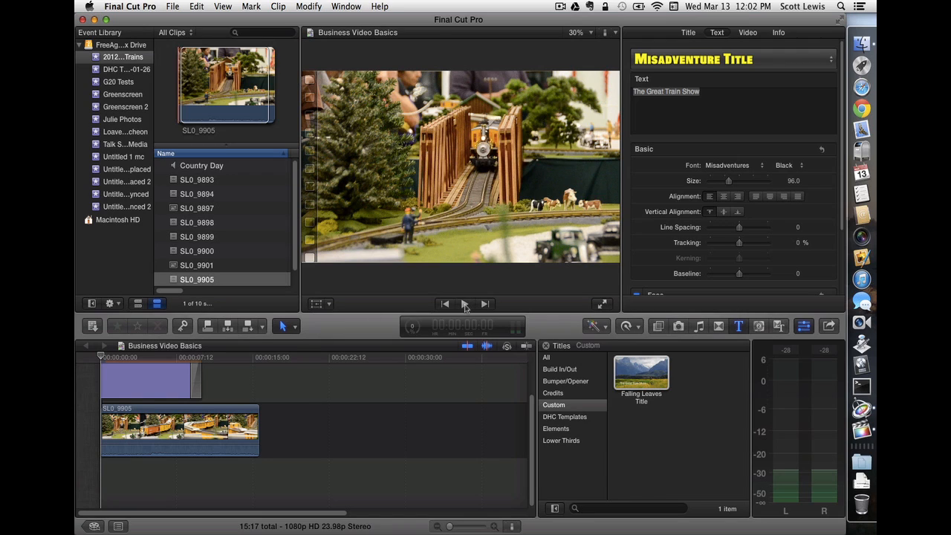
pyautogui.click(464, 303)
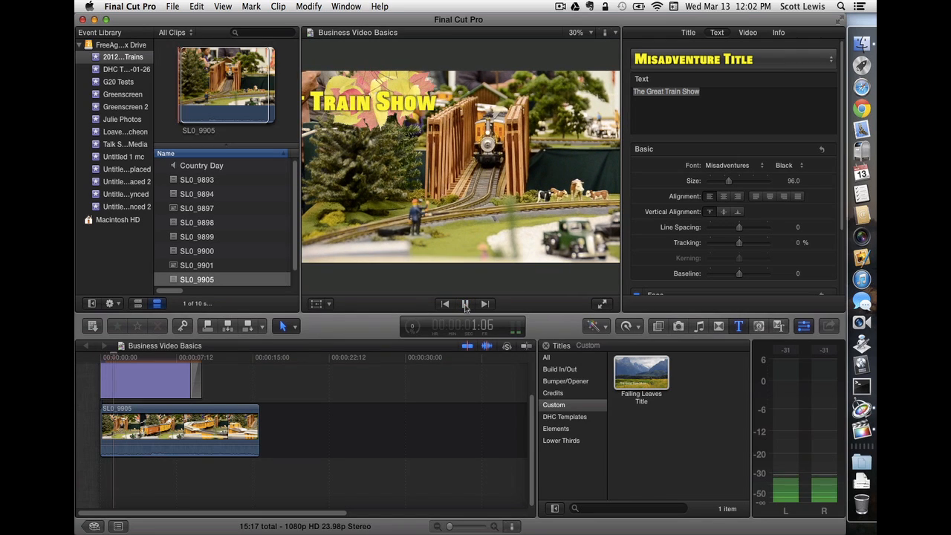
pyautogui.click(465, 303)
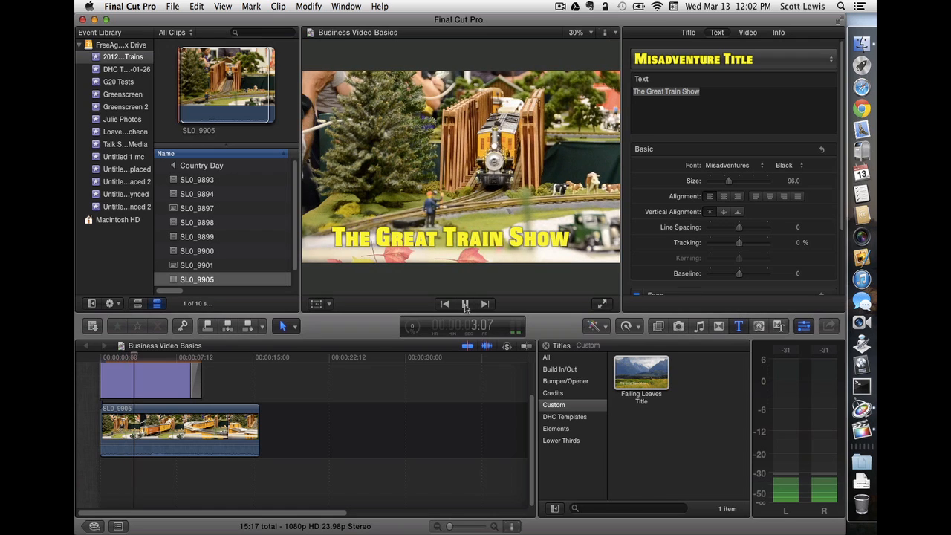
pyautogui.click(465, 303)
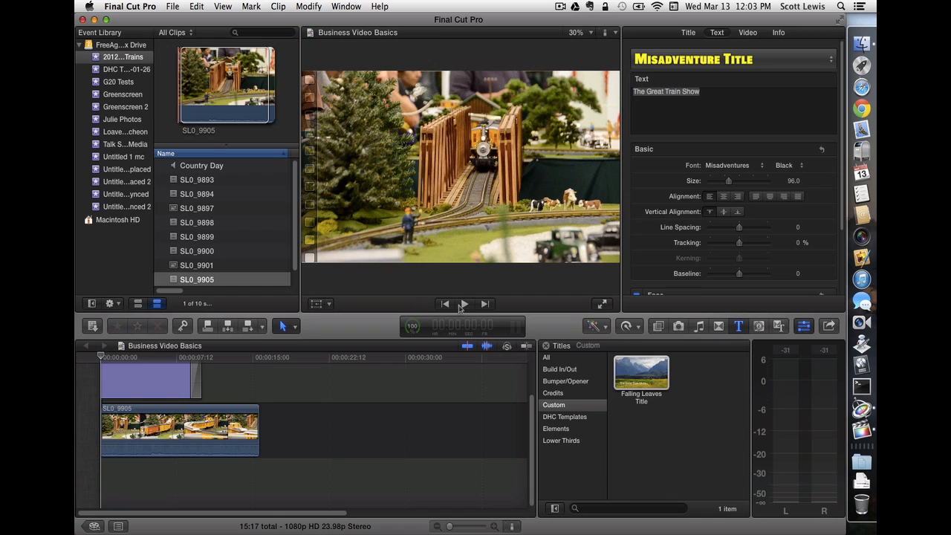
pyautogui.click(464, 303)
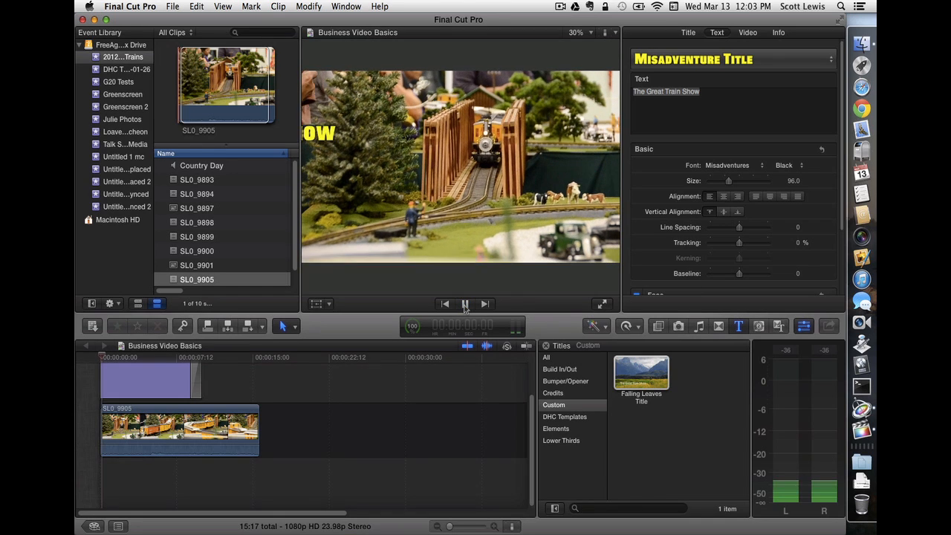